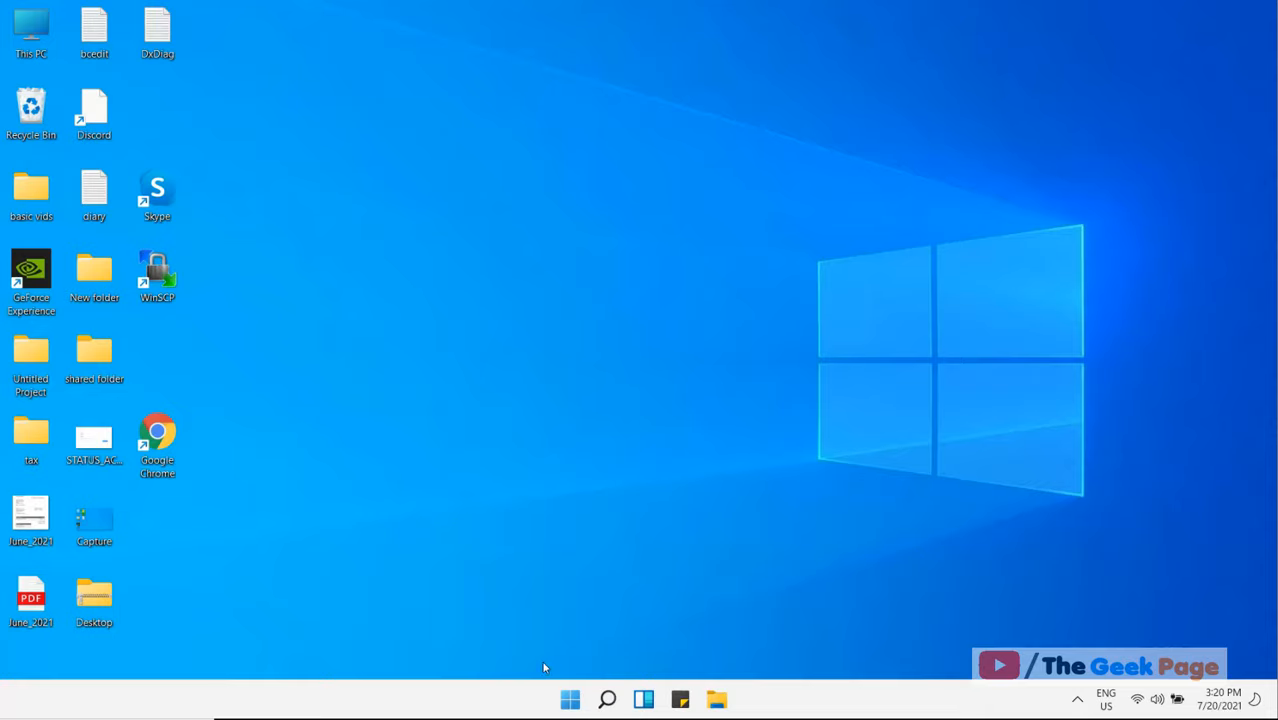
mouse_move(38, 36)
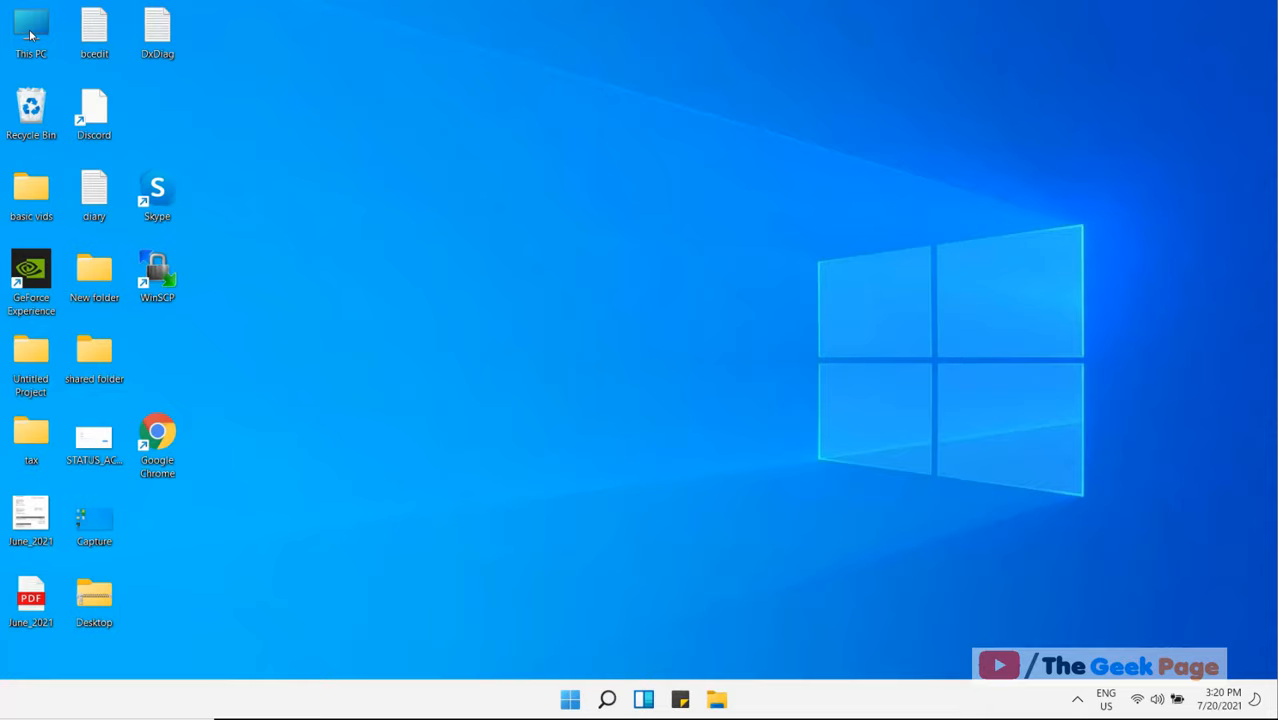
Open This PC from the desktop to view the OS (C:) and DATA (D:) drives
double_click(32, 20)
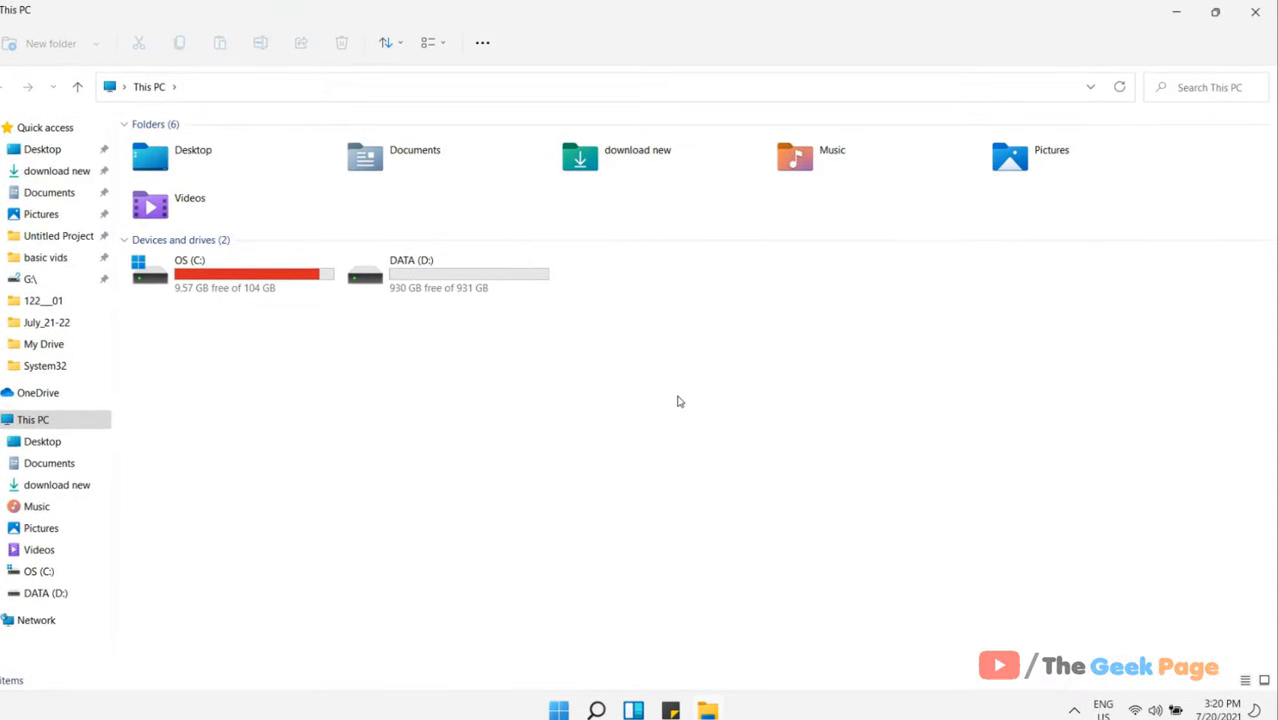
mouse_move(308, 330)
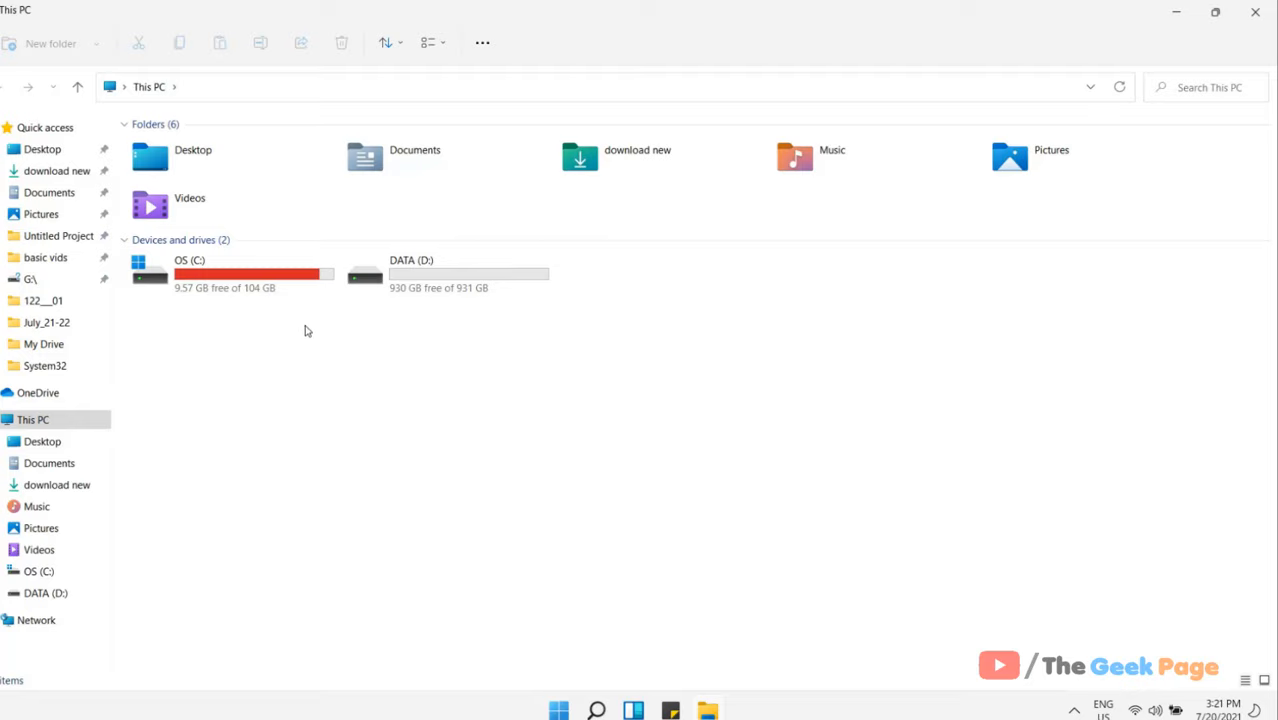
Search the OS (C:) drive for size:gigantic files such as Data.vdi
double_click(184, 260)
type("size:")
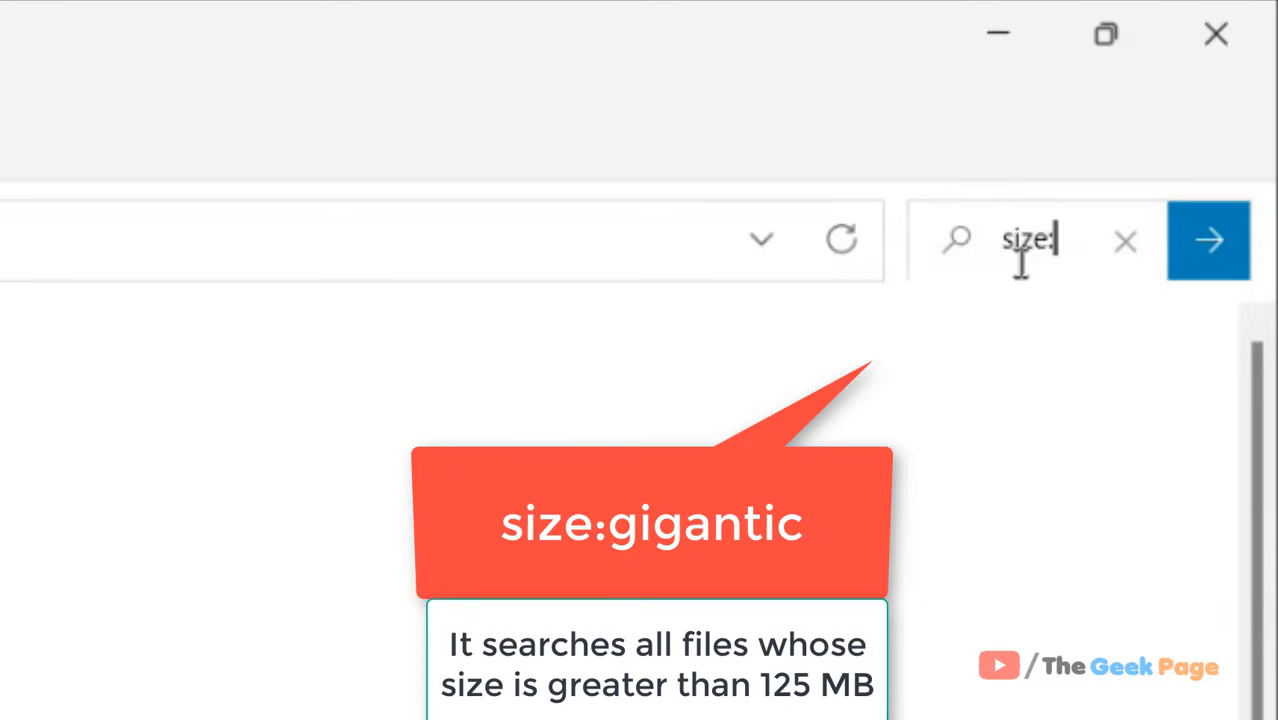
type("giga")
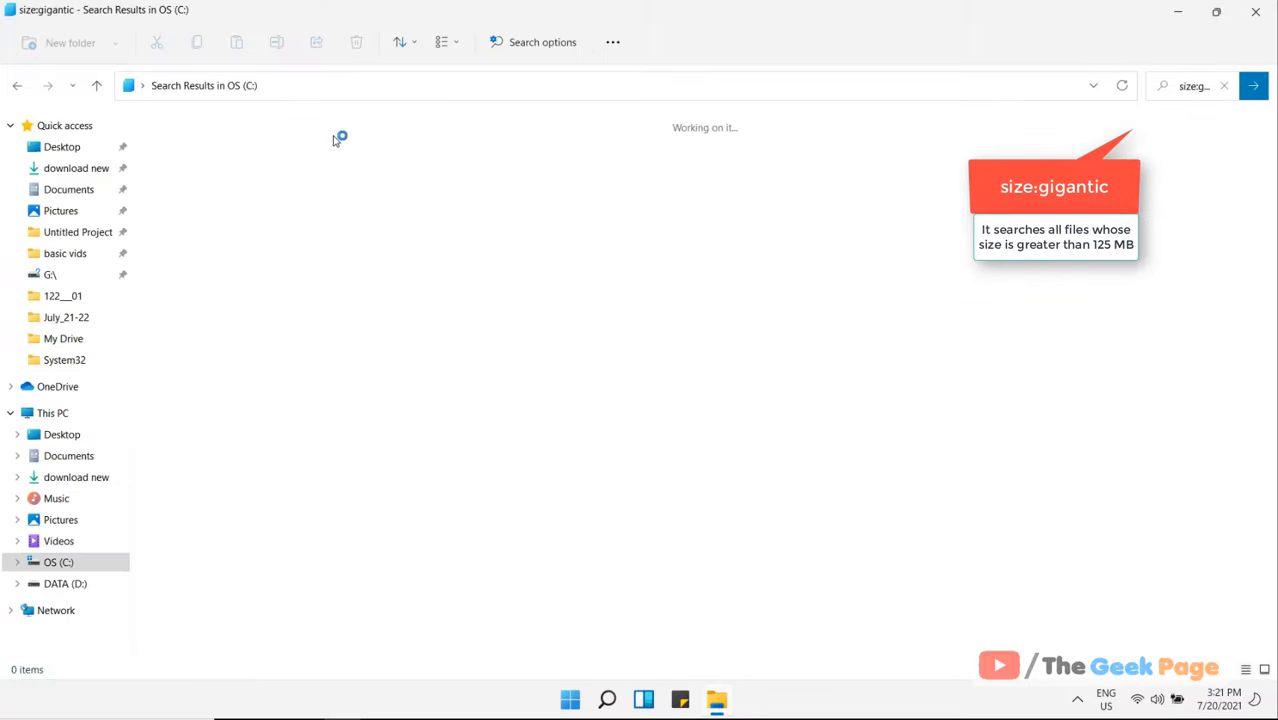
mouse_move(232, 132)
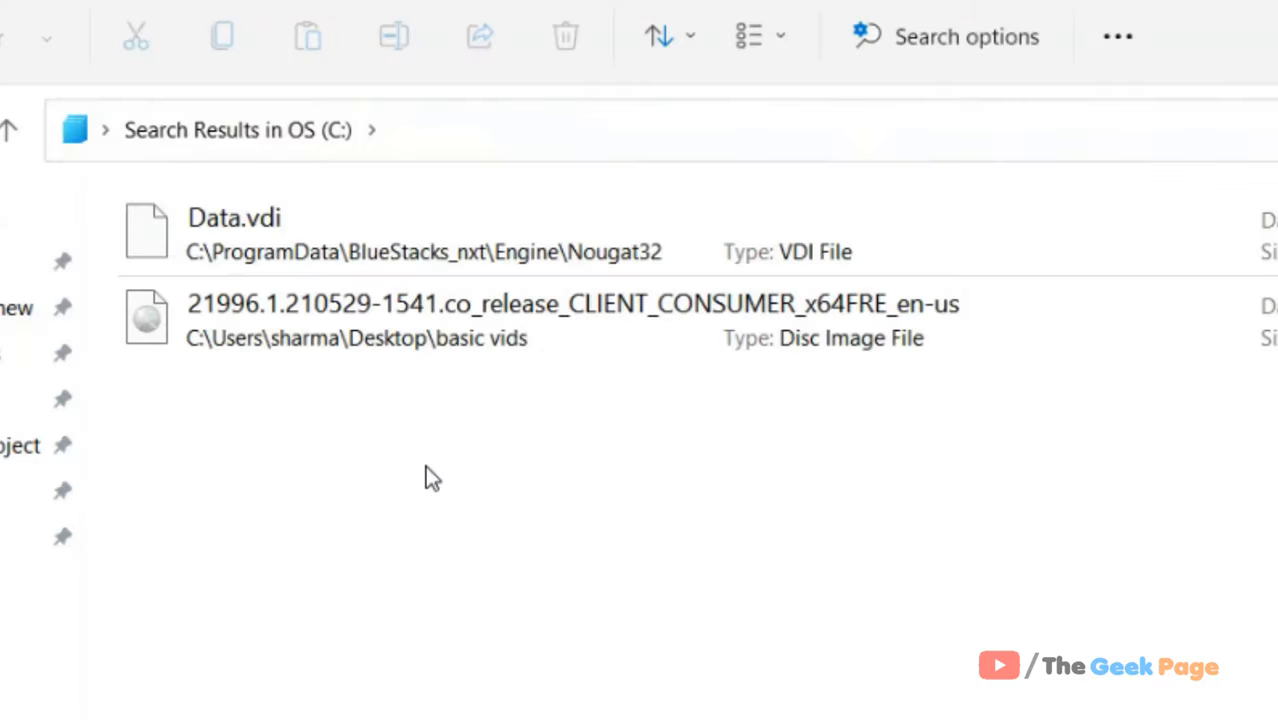
mouse_move(264, 270)
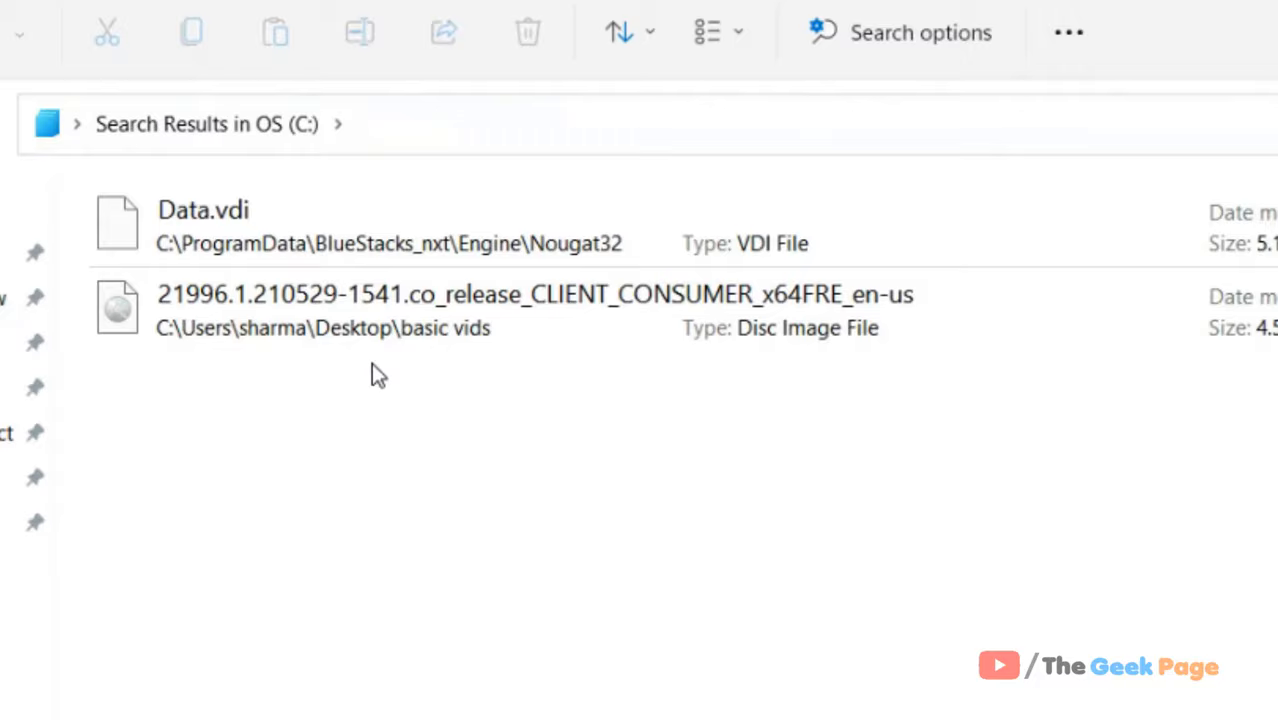
Select the 4.53 GB disc image and permanently delete it
left_click(320, 310)
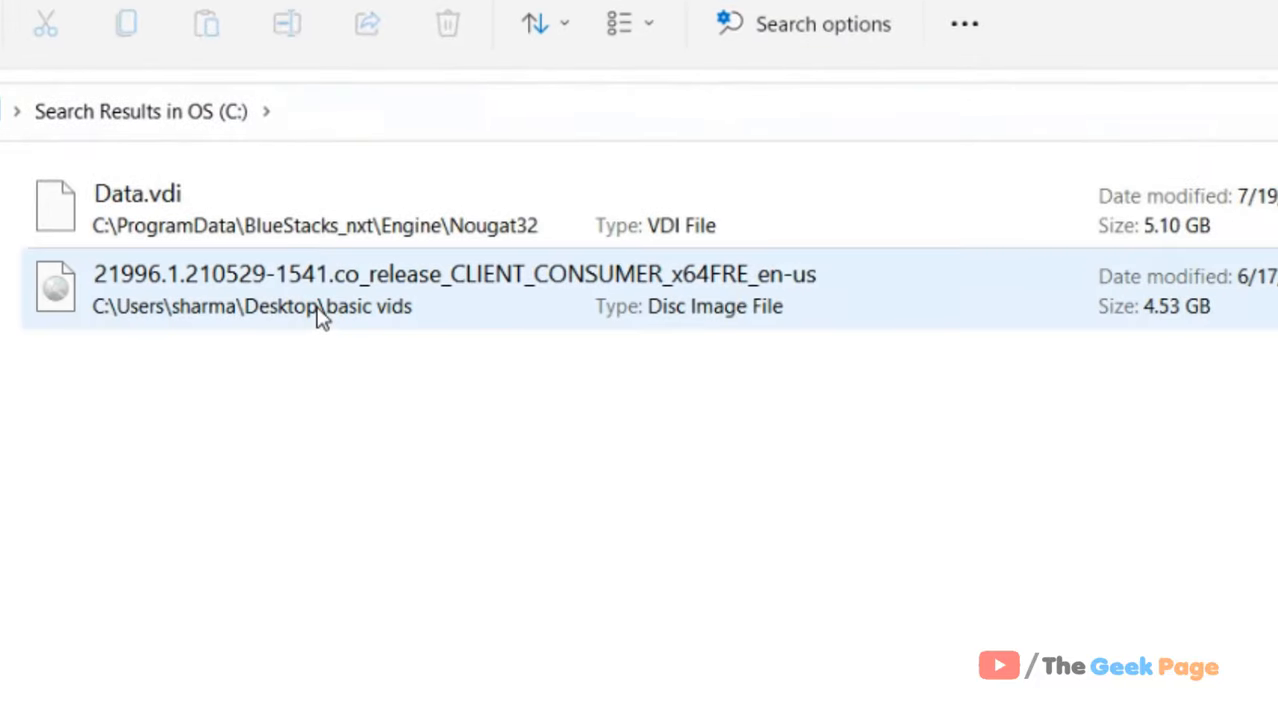
left_click(296, 312)
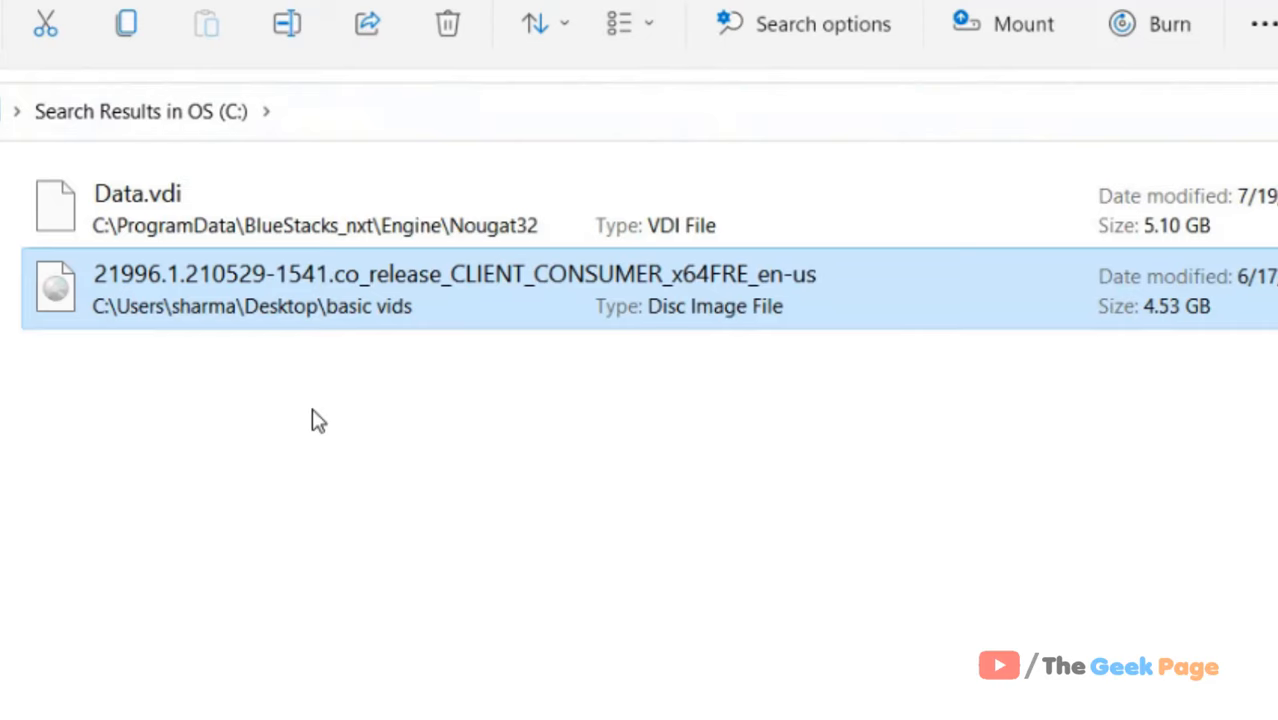
left_click(448, 22)
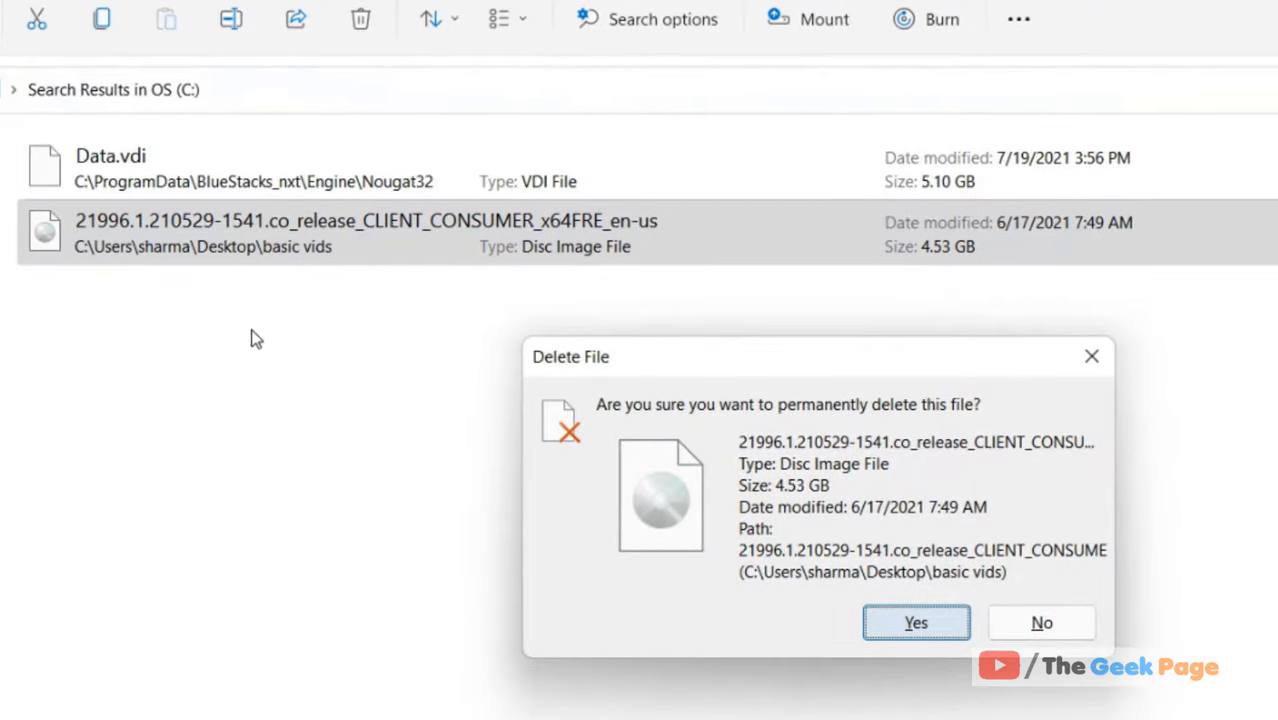
mouse_move(918, 632)
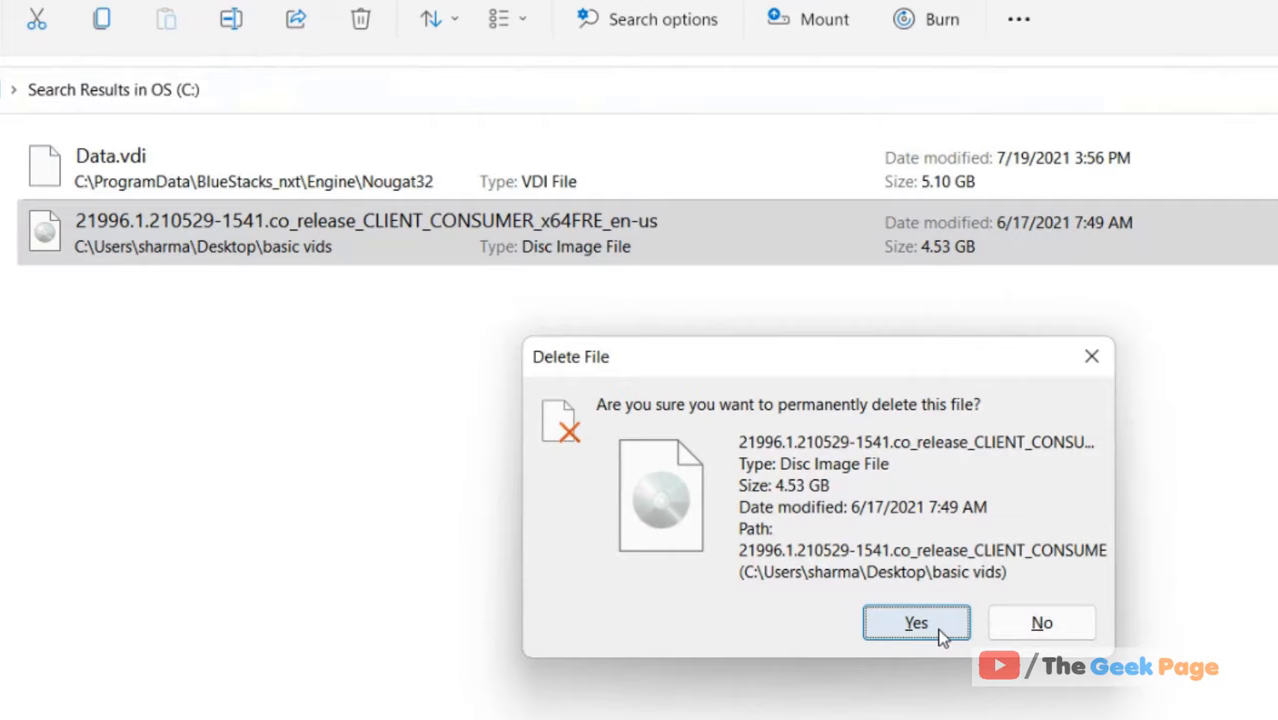
left_click(916, 624)
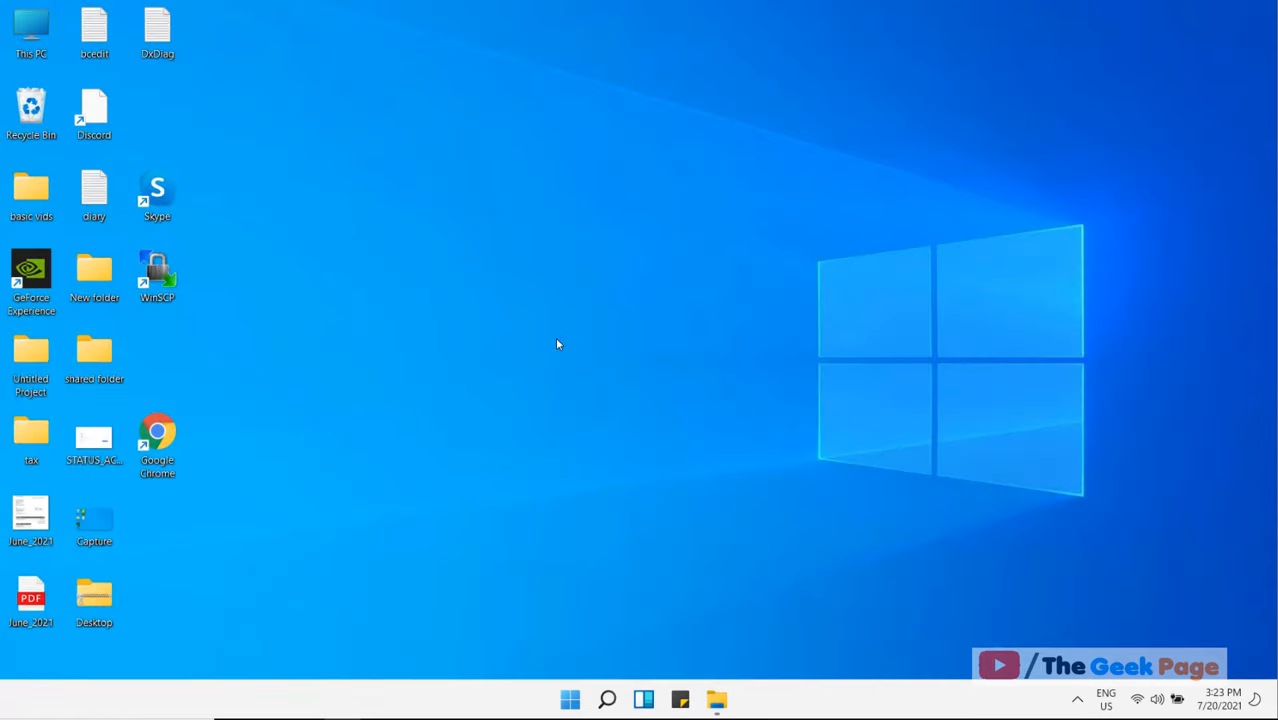
mouse_move(608, 696)
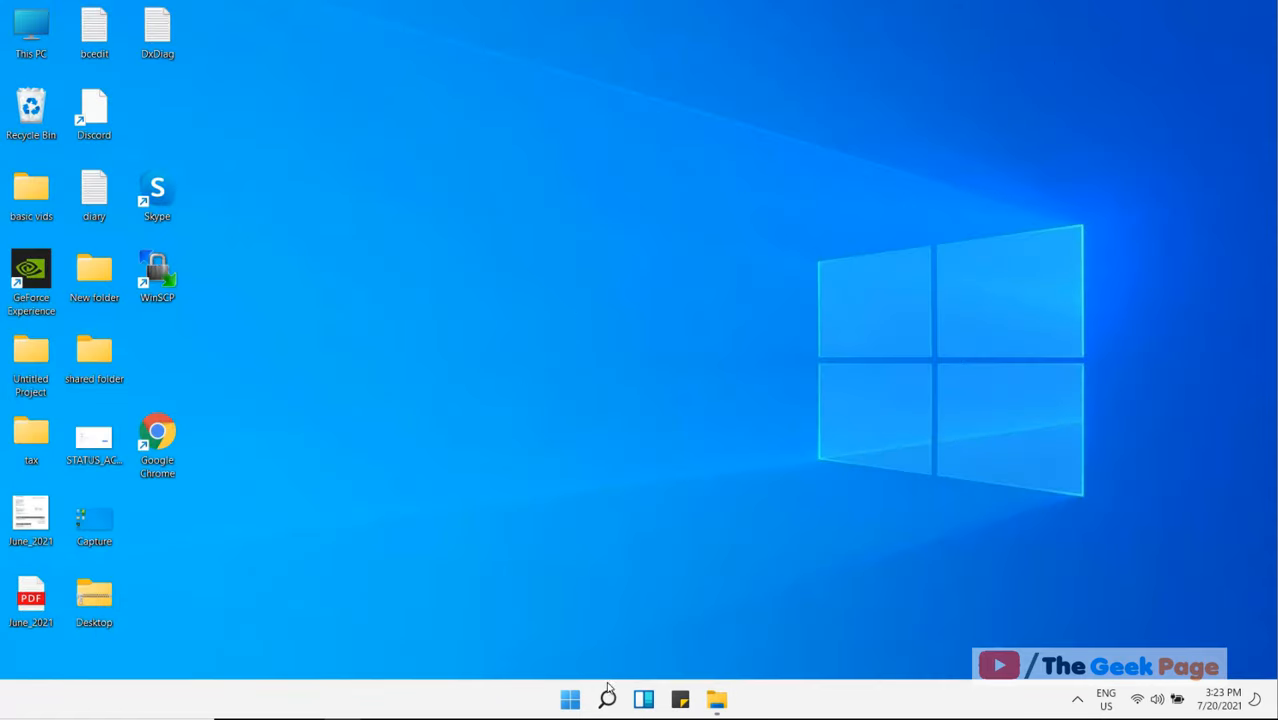
Find 'disk cleanup' in Windows Search and launch the Disk Cleanup app
left_click(600, 696)
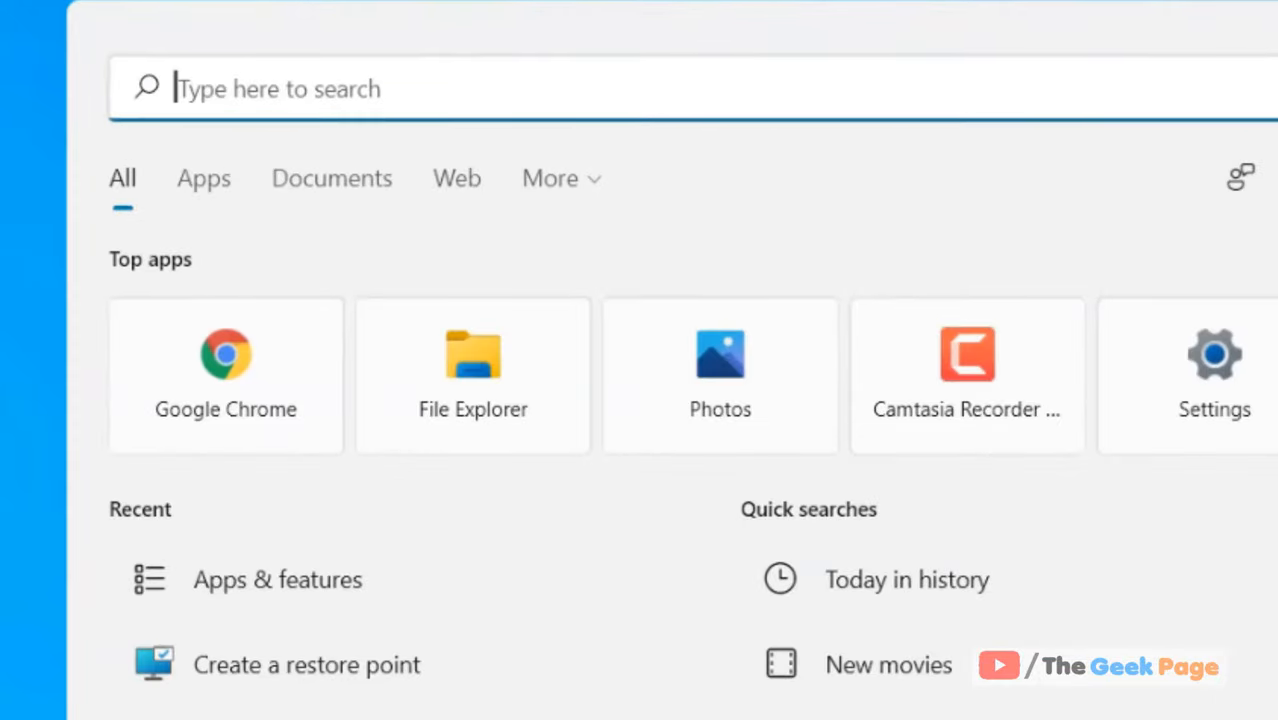
type("disk cleanup")
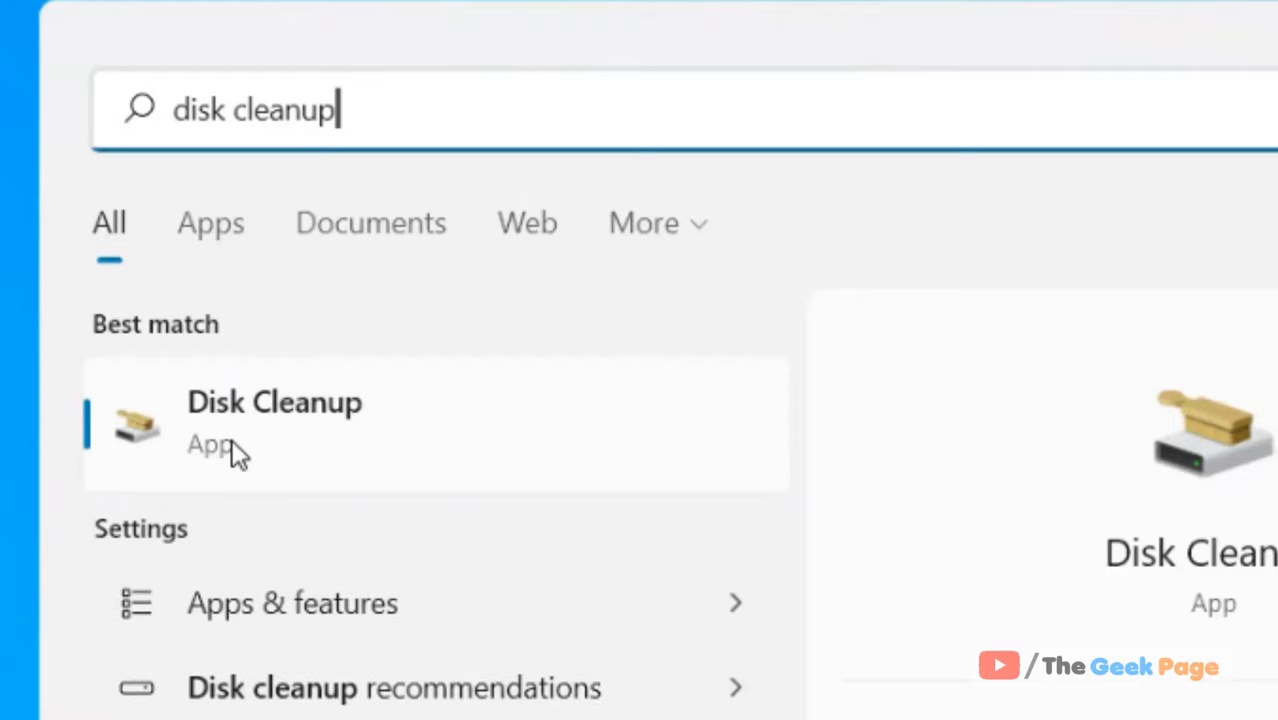
left_click(276, 420)
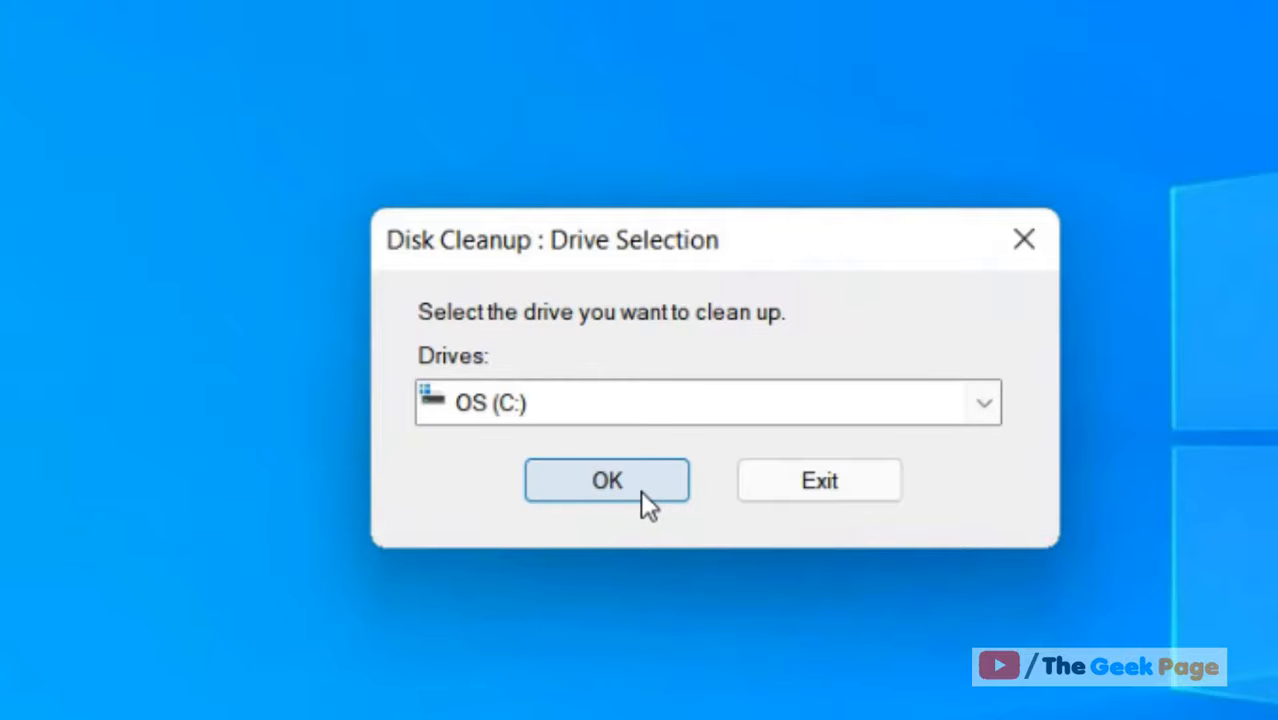
Clean OS (C:) with User file history ticked, deleting about 181 MB of files
left_click(606, 480)
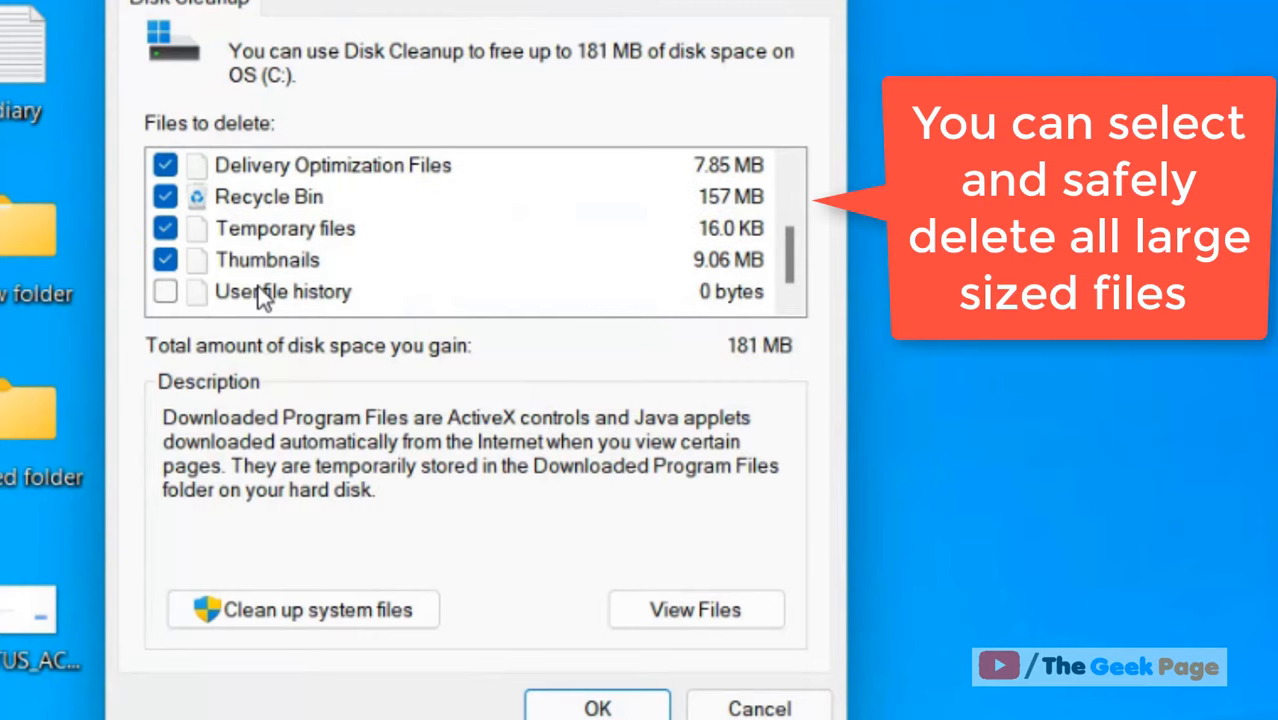
left_click(166, 292)
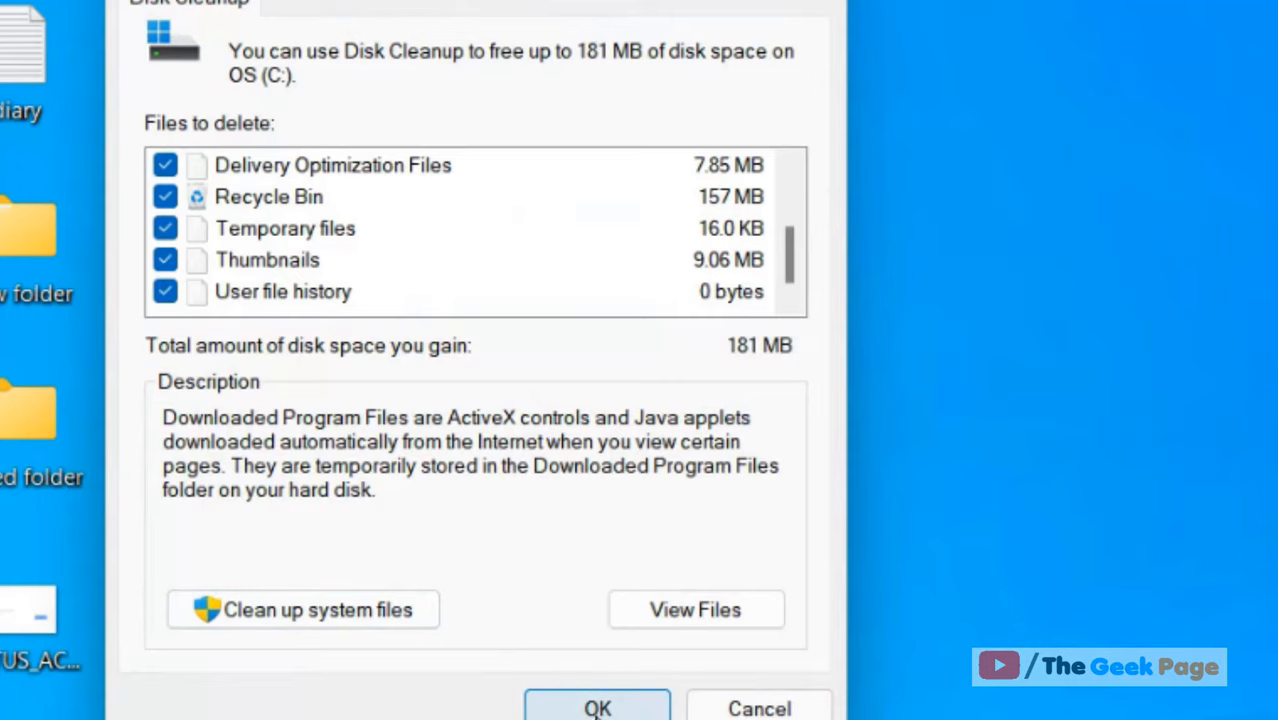
left_click(612, 710)
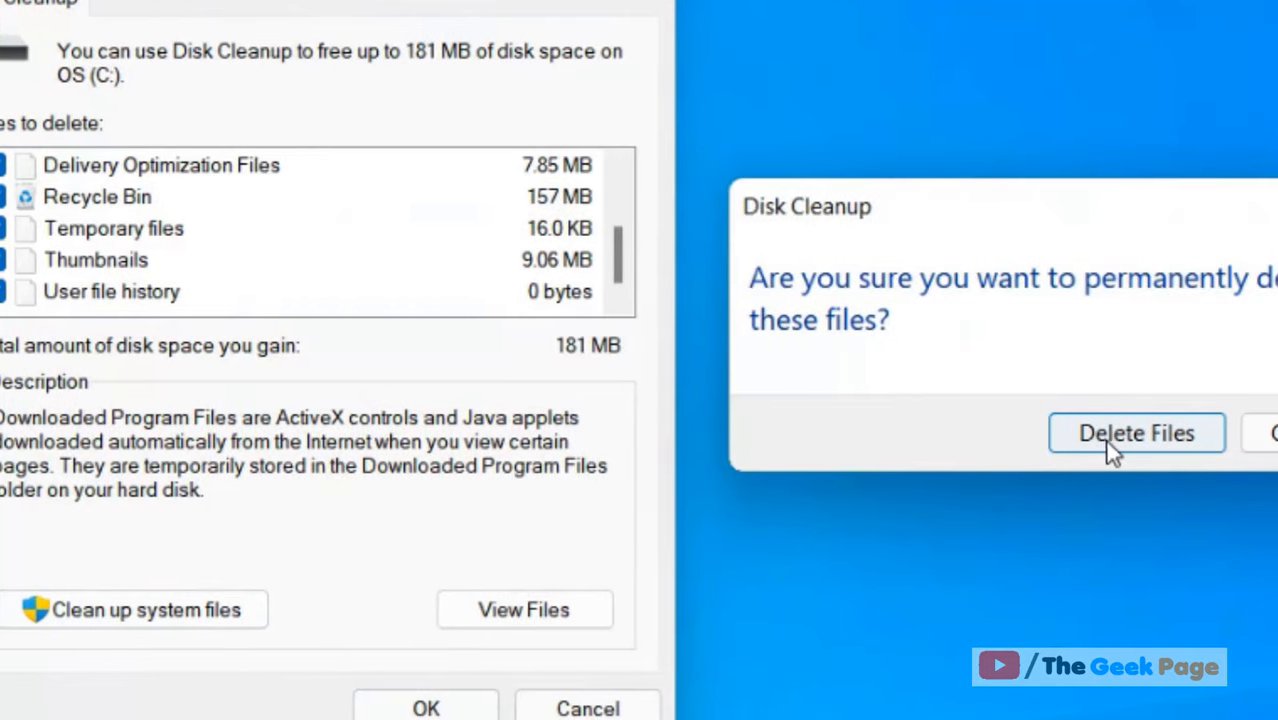
left_click(1136, 432)
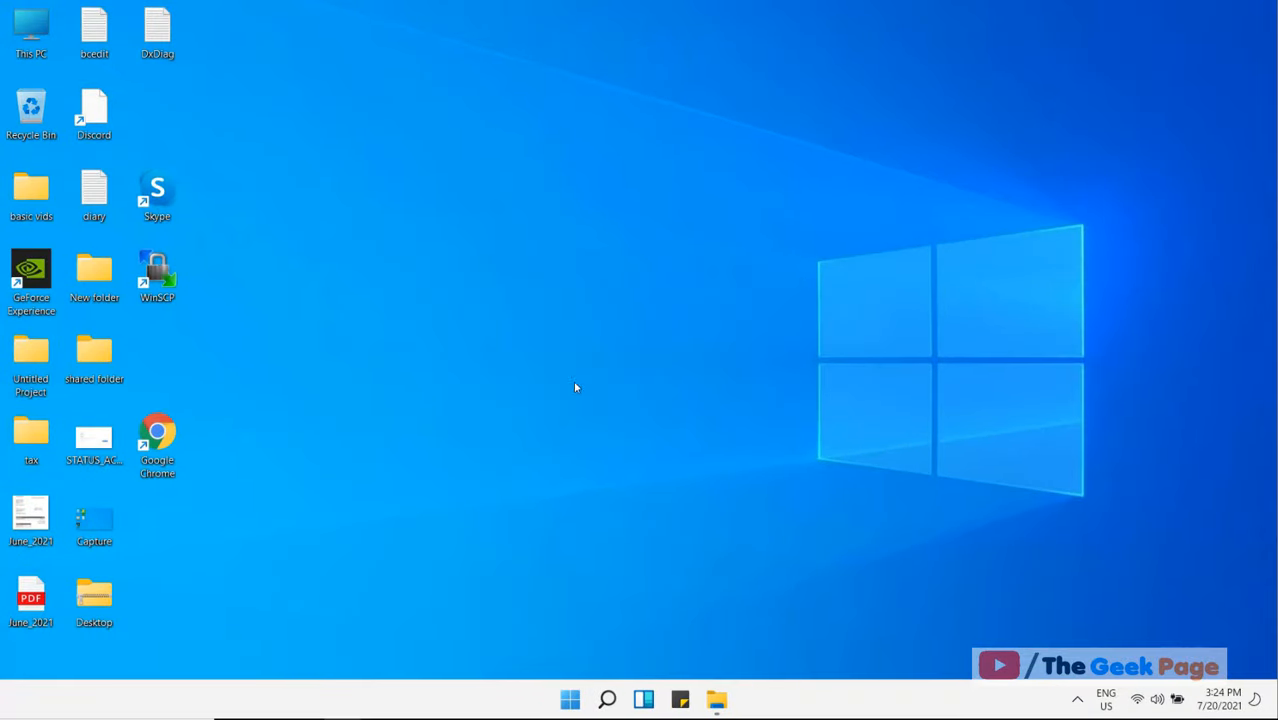
Relaunch Disk Cleanup from search and accept OS (C:) as the drive
left_click(606, 696)
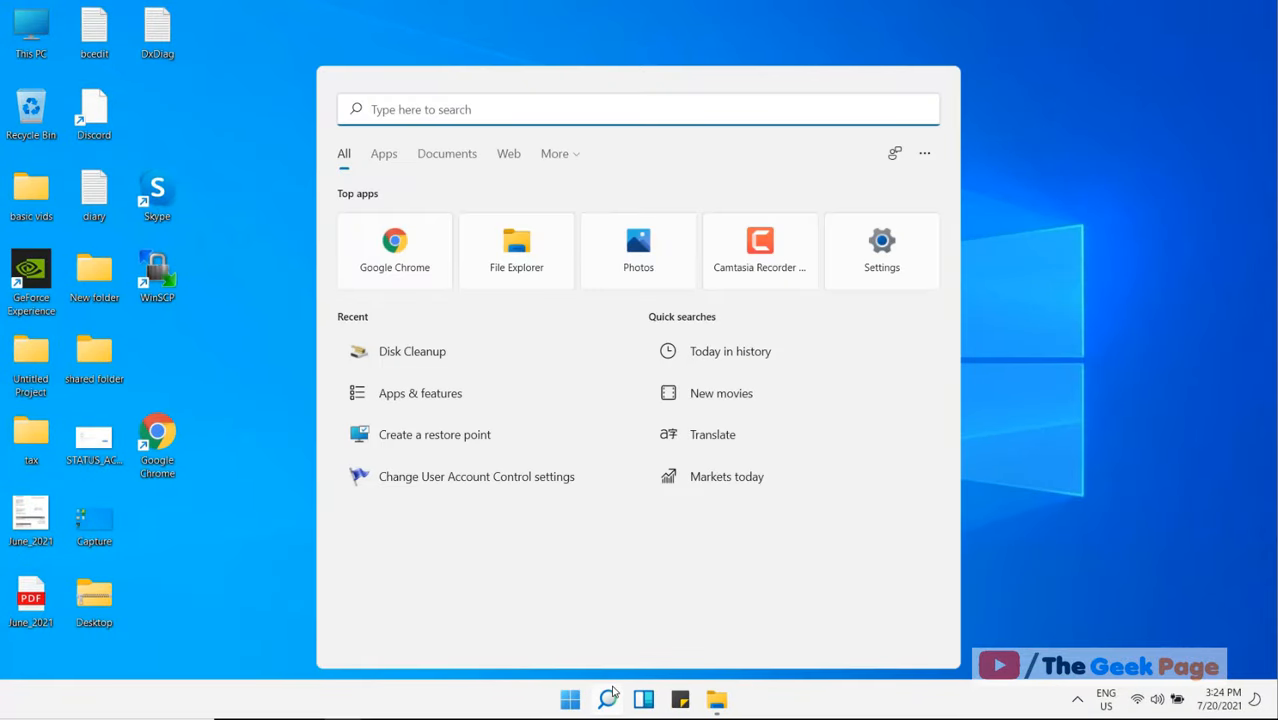
type("disk")
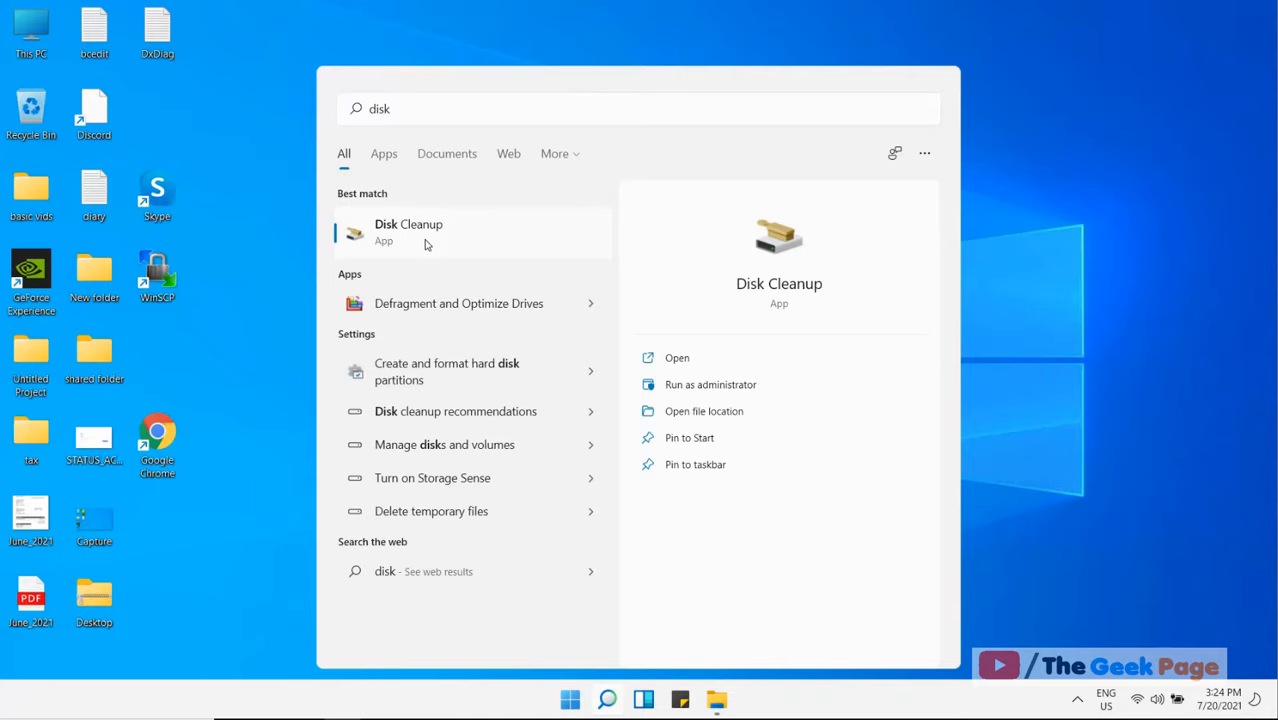
left_click(408, 230)
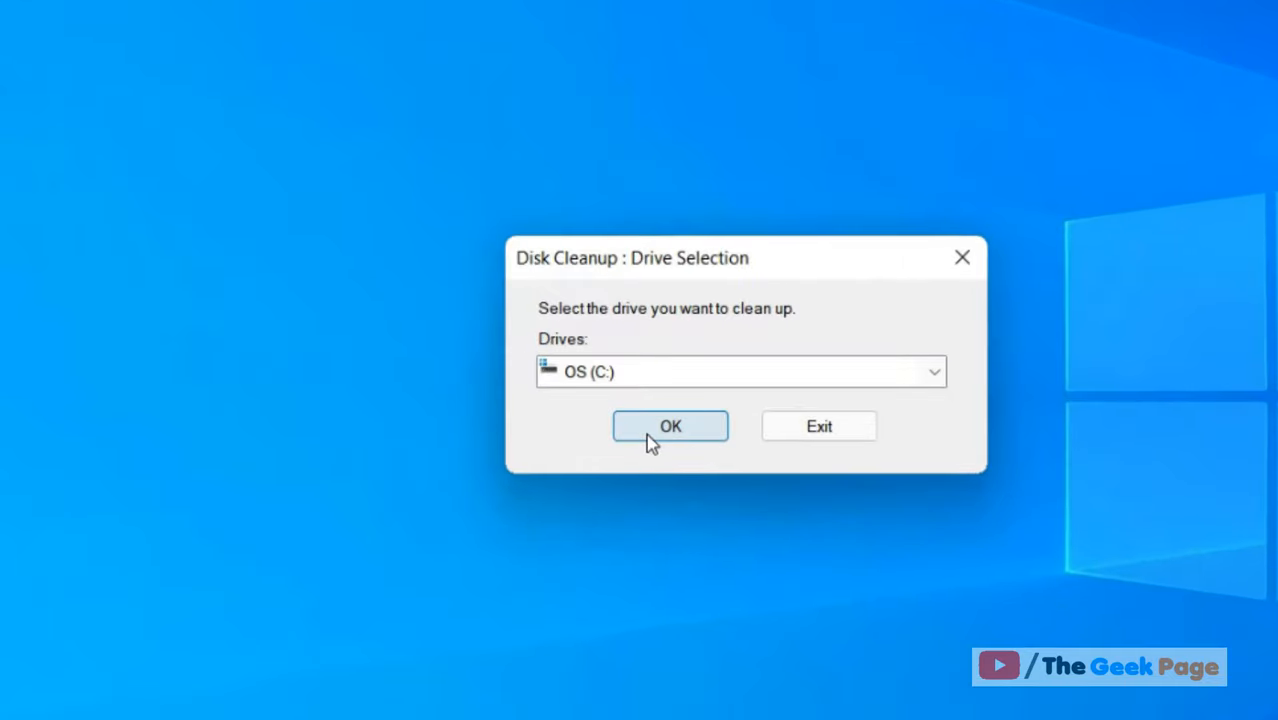
left_click(670, 426)
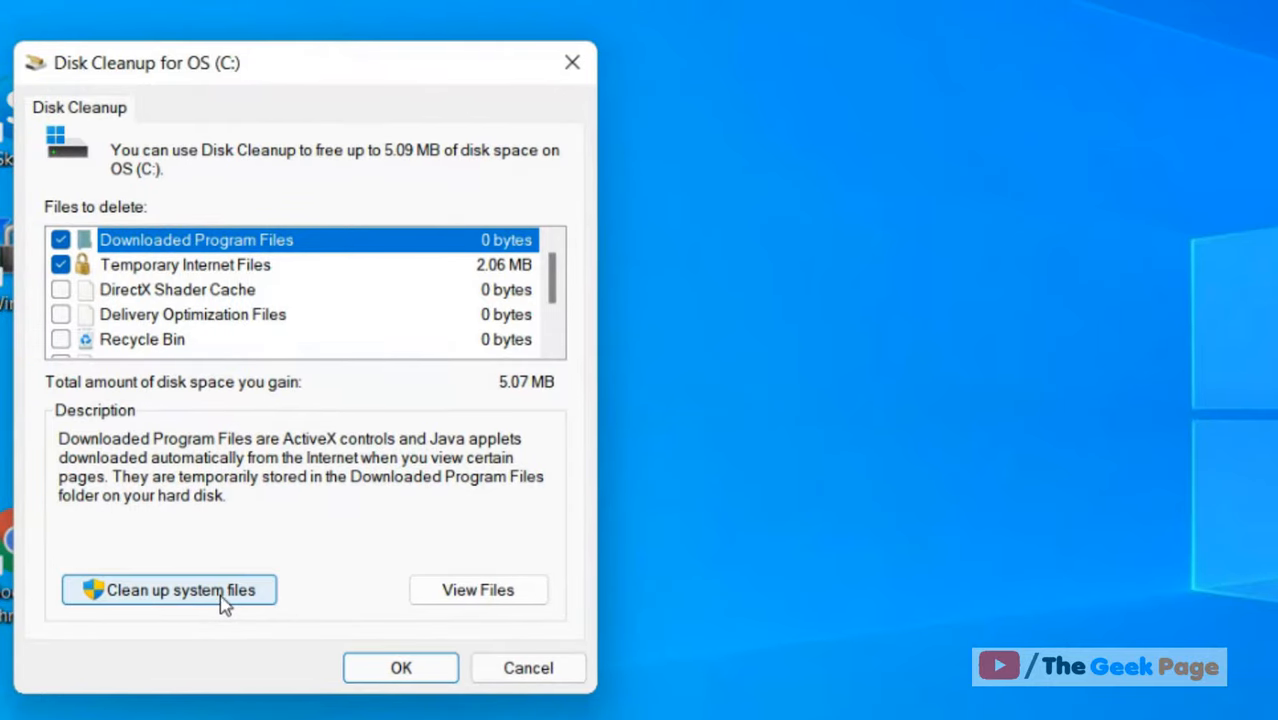
Clean up system files on C:, deleting 2.76 GB of Windows Update Cleanup
left_click(168, 590)
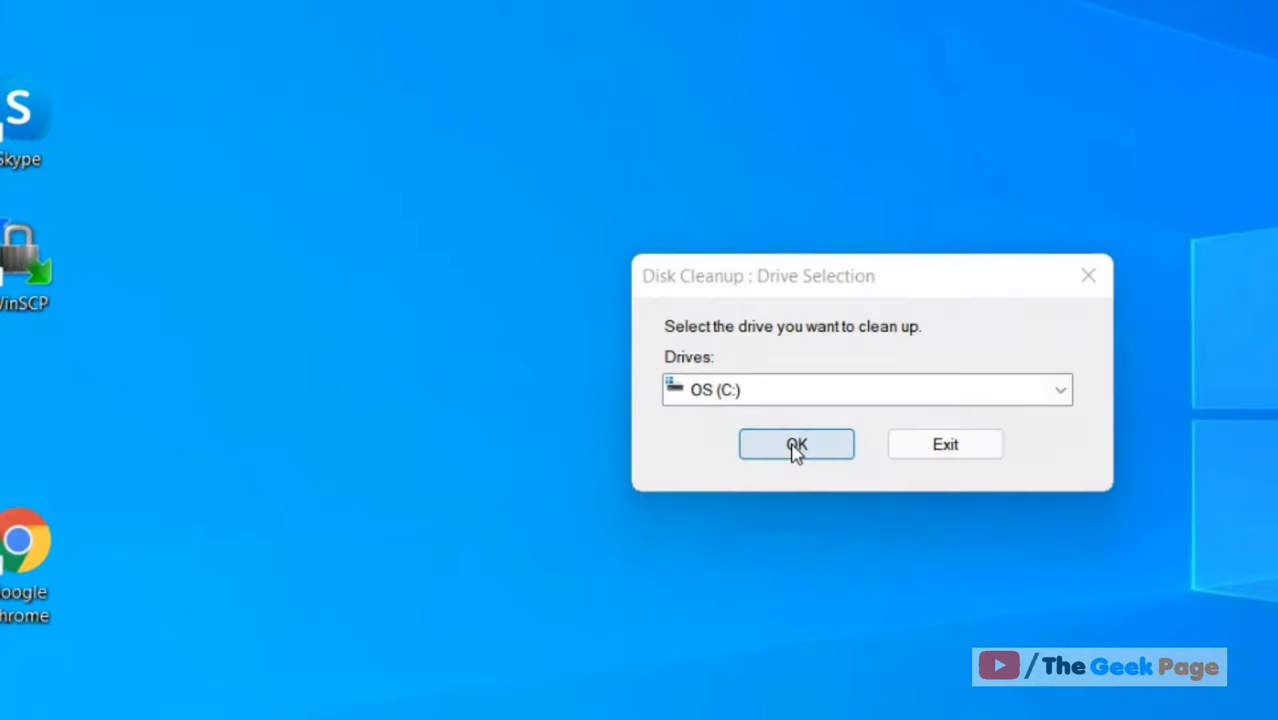
left_click(796, 444)
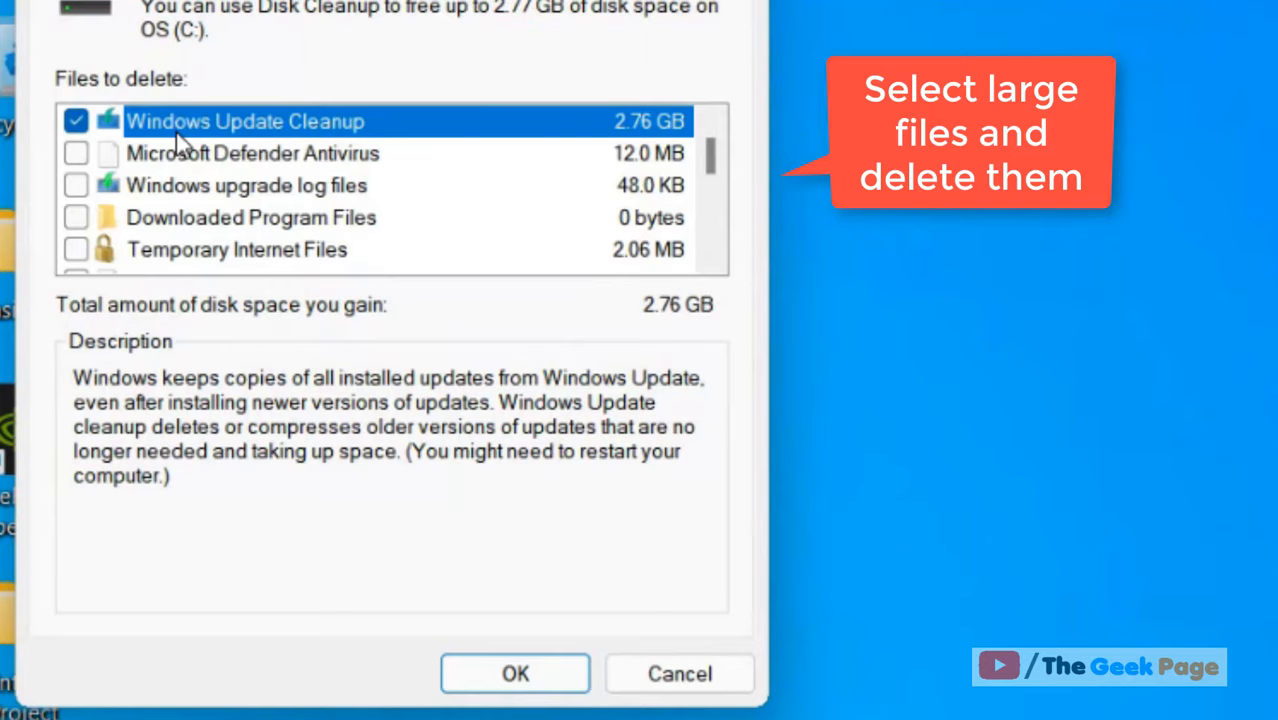
mouse_move(132, 152)
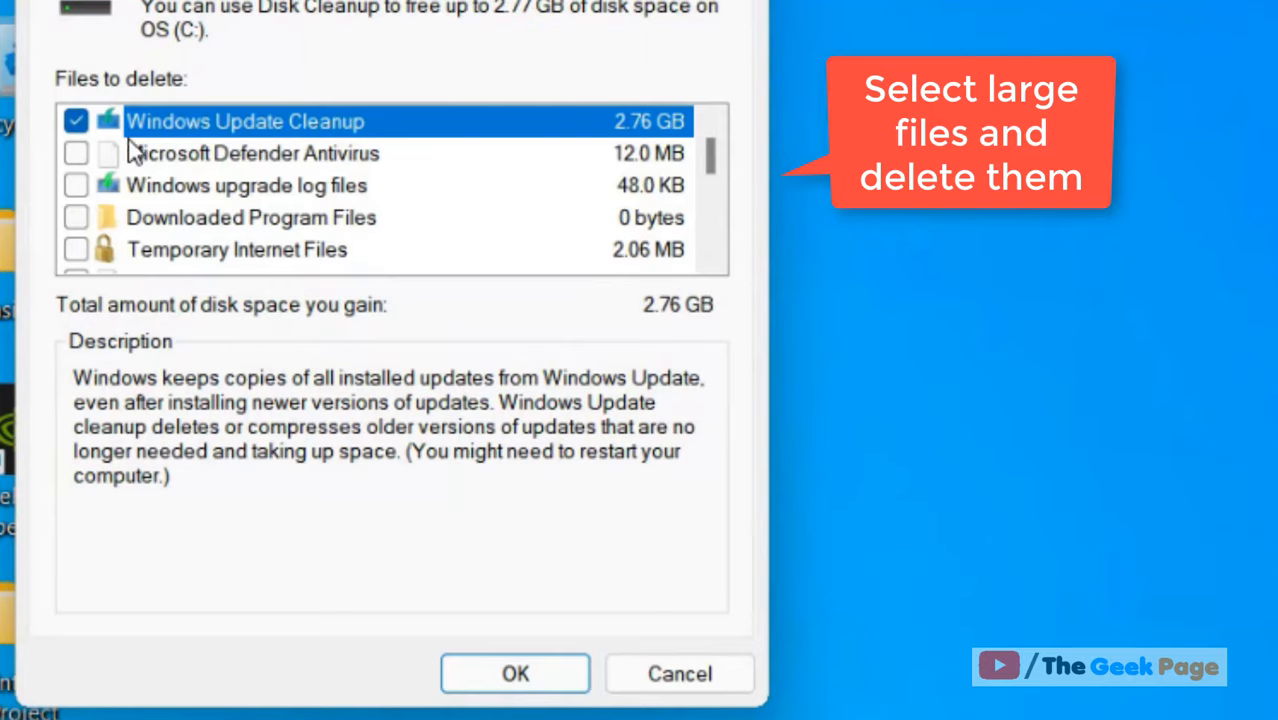
left_click(516, 674)
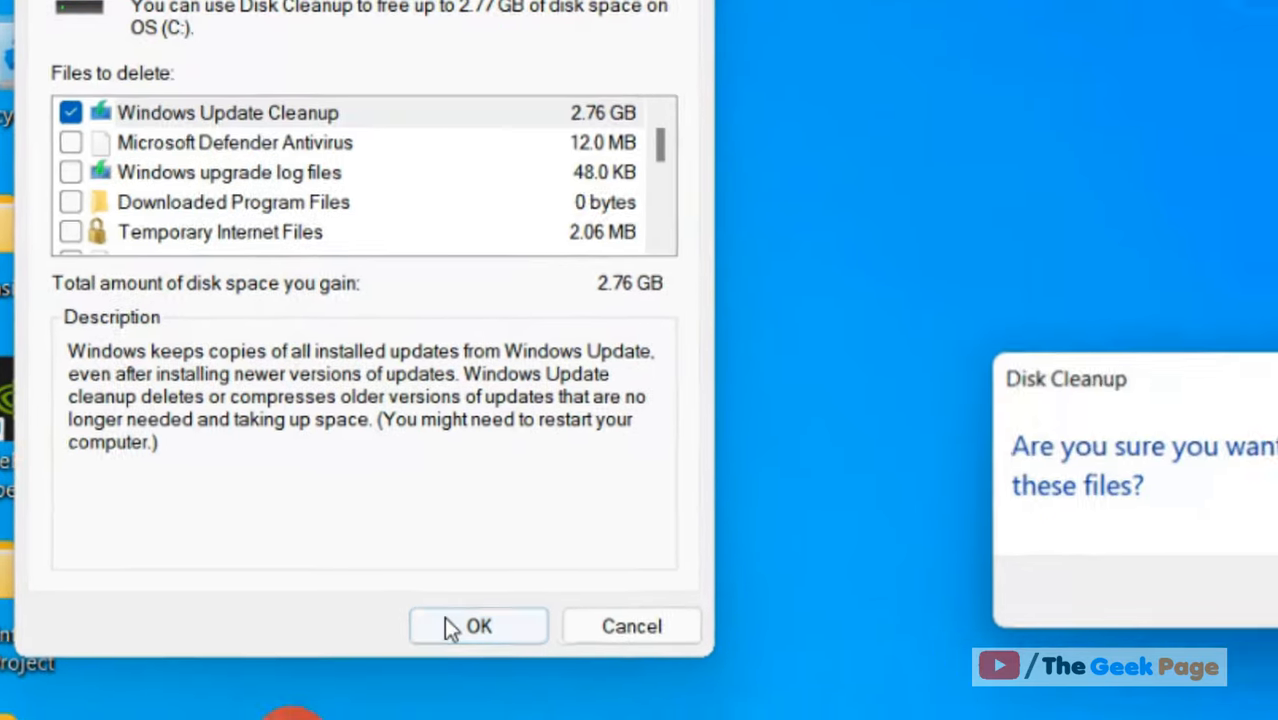
left_click(478, 626)
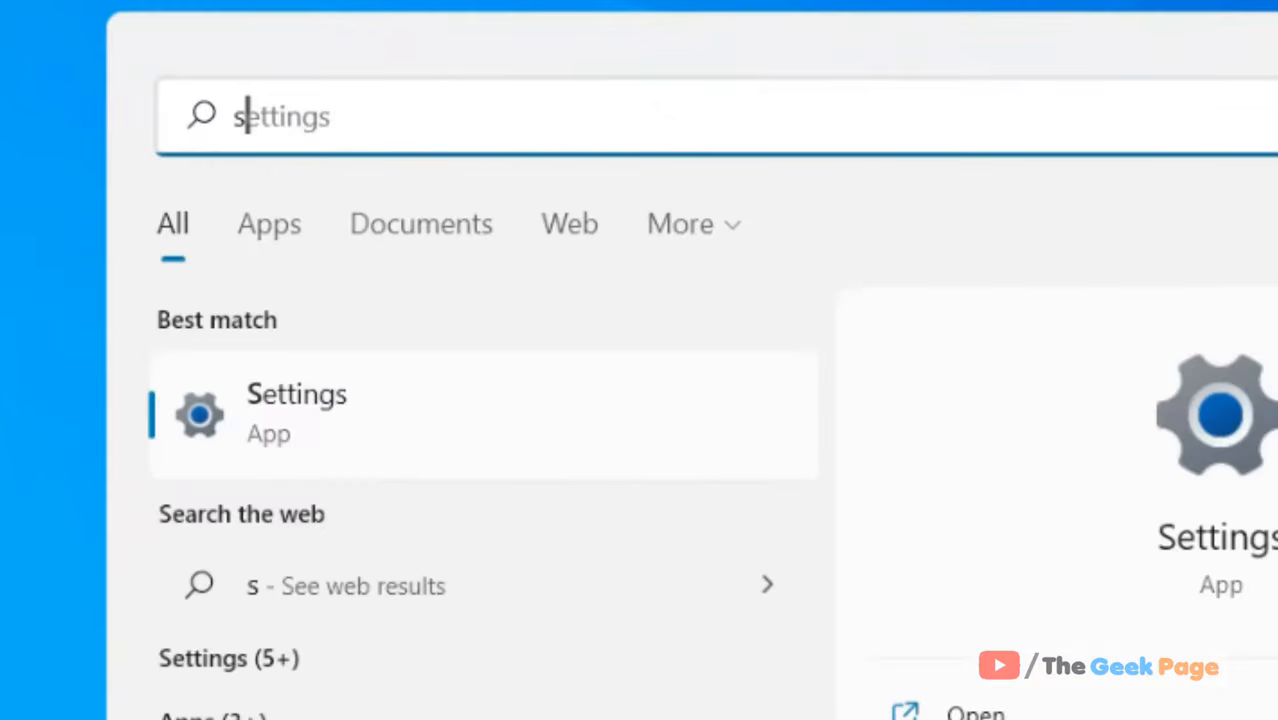
Search 'system restore' and open Create a restore point
type("system restore")
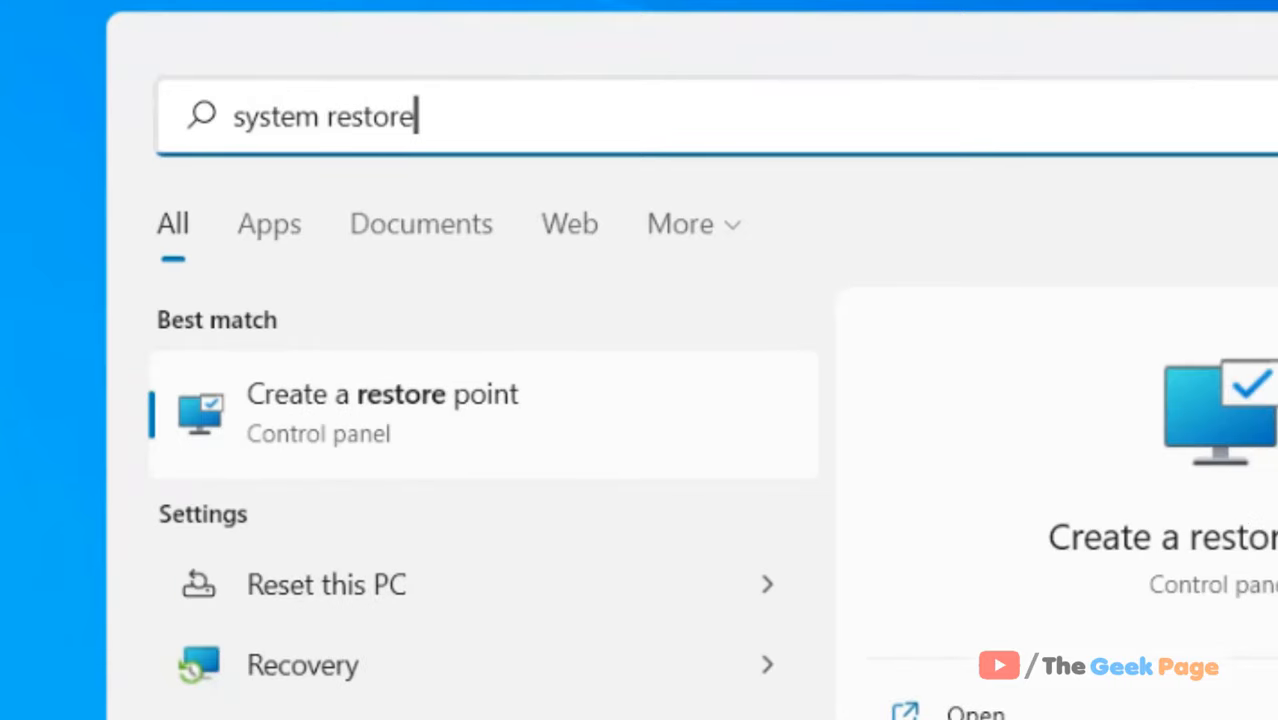
mouse_move(434, 448)
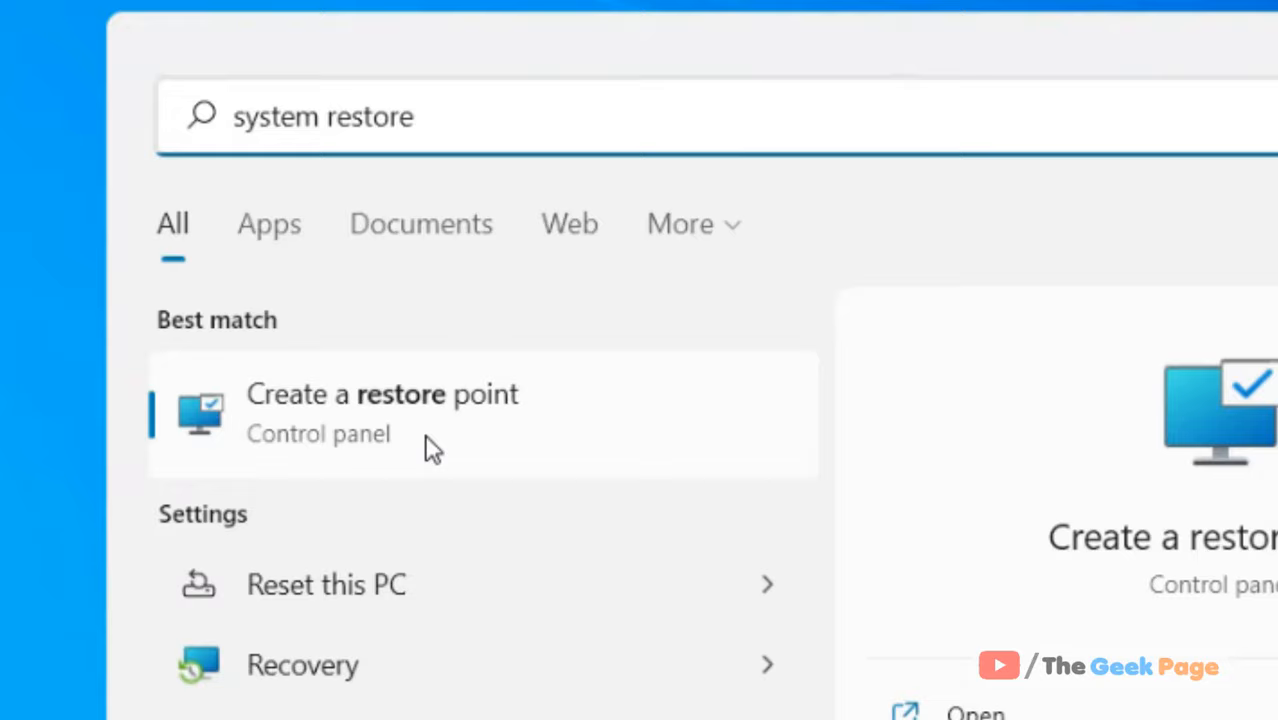
left_click(380, 412)
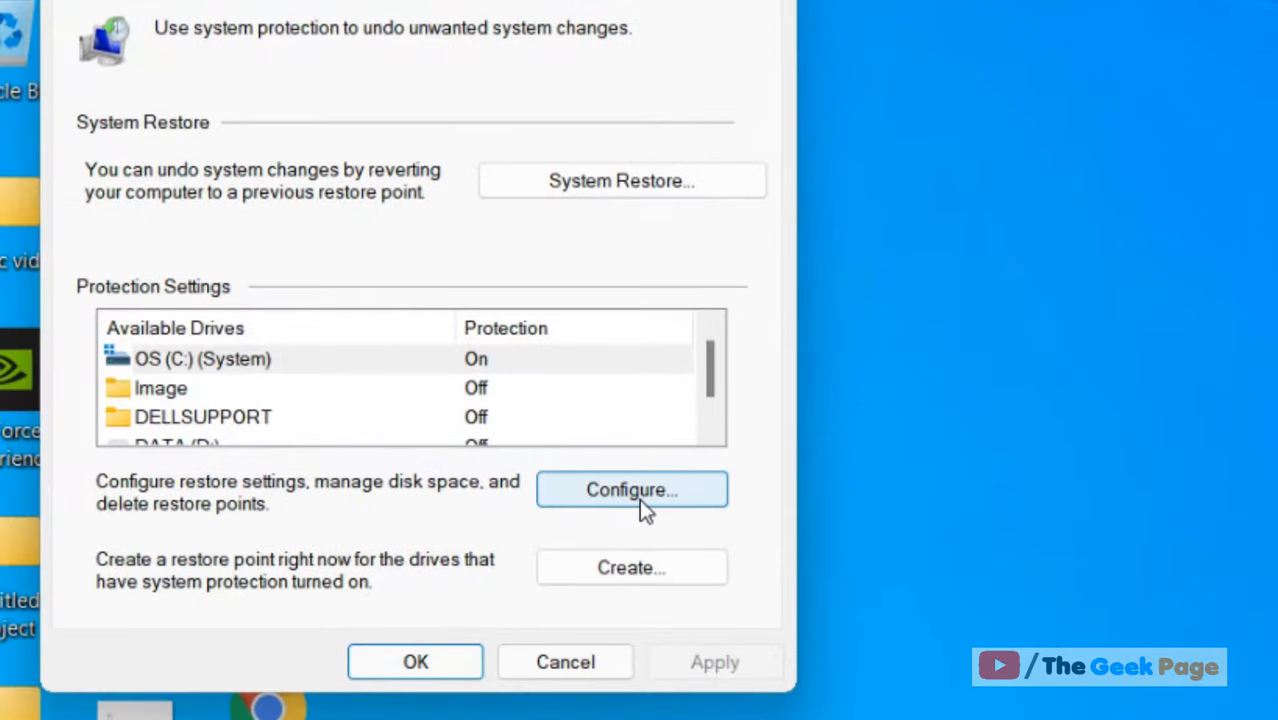
Configure OS (C:) restore space down to 1% Max Usage with system protection kept on
left_click(632, 488)
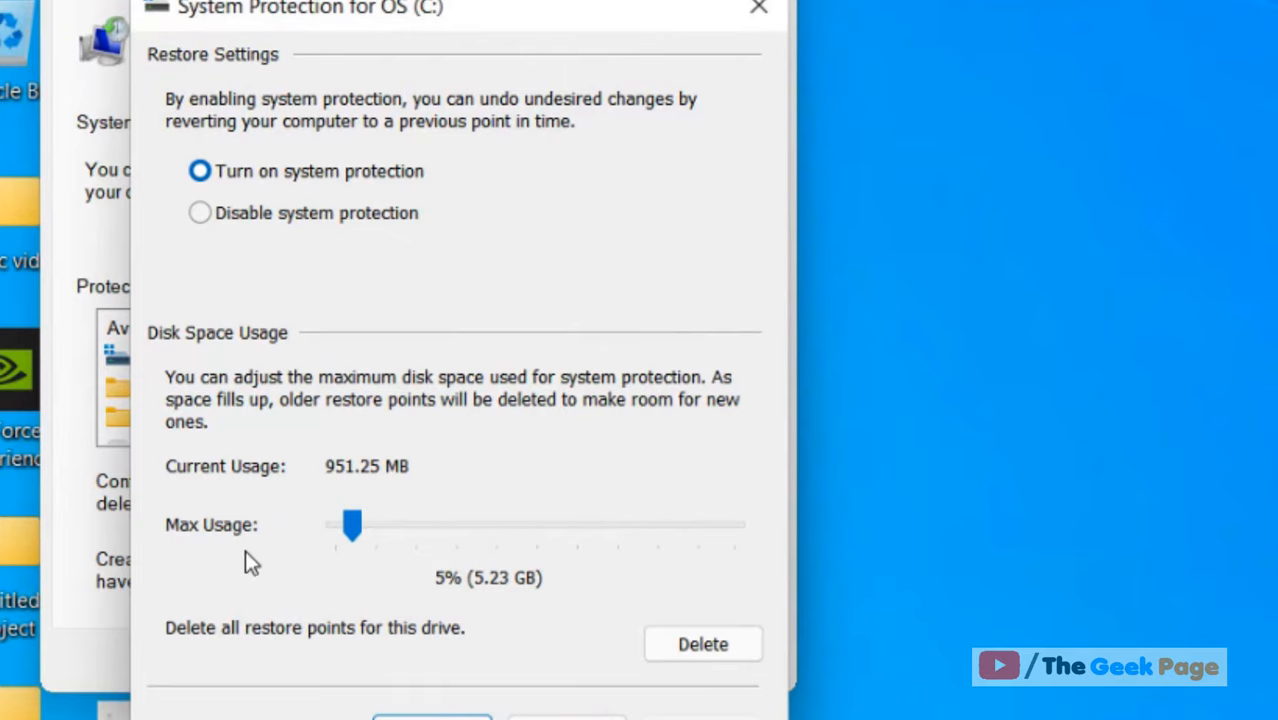
left_click_drag(352, 524, 344, 524)
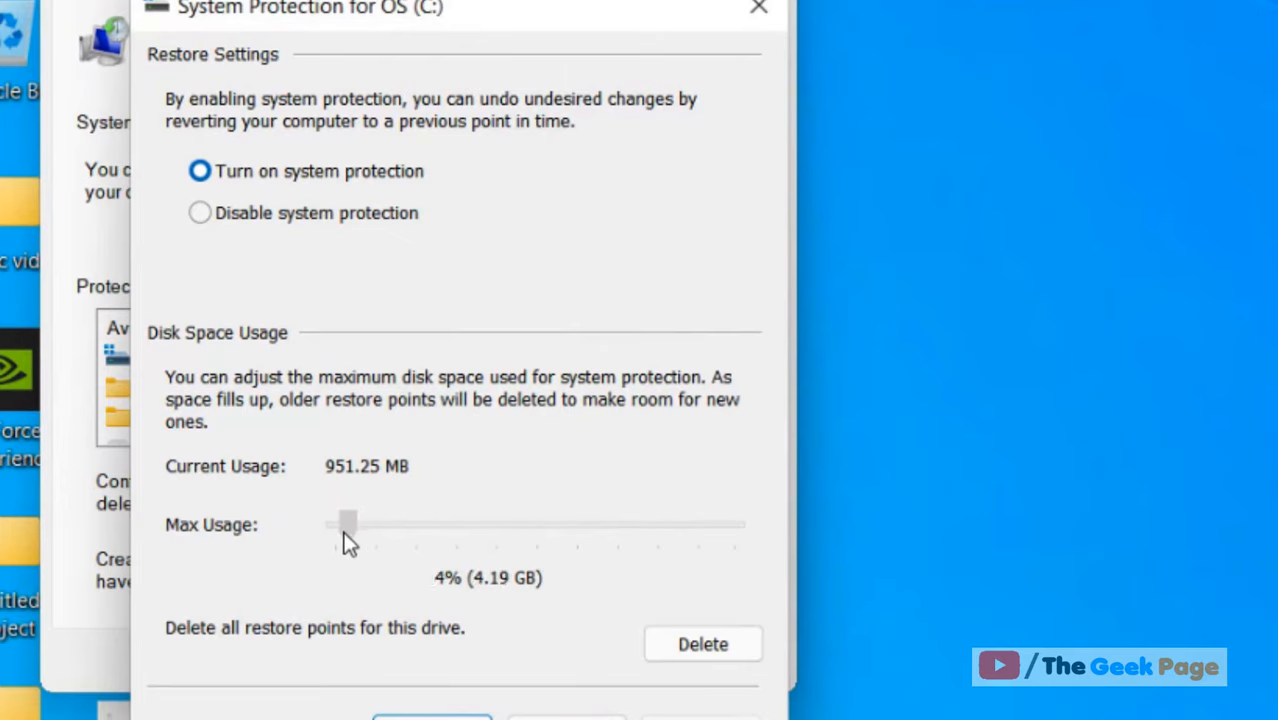
left_click_drag(348, 524, 344, 492)
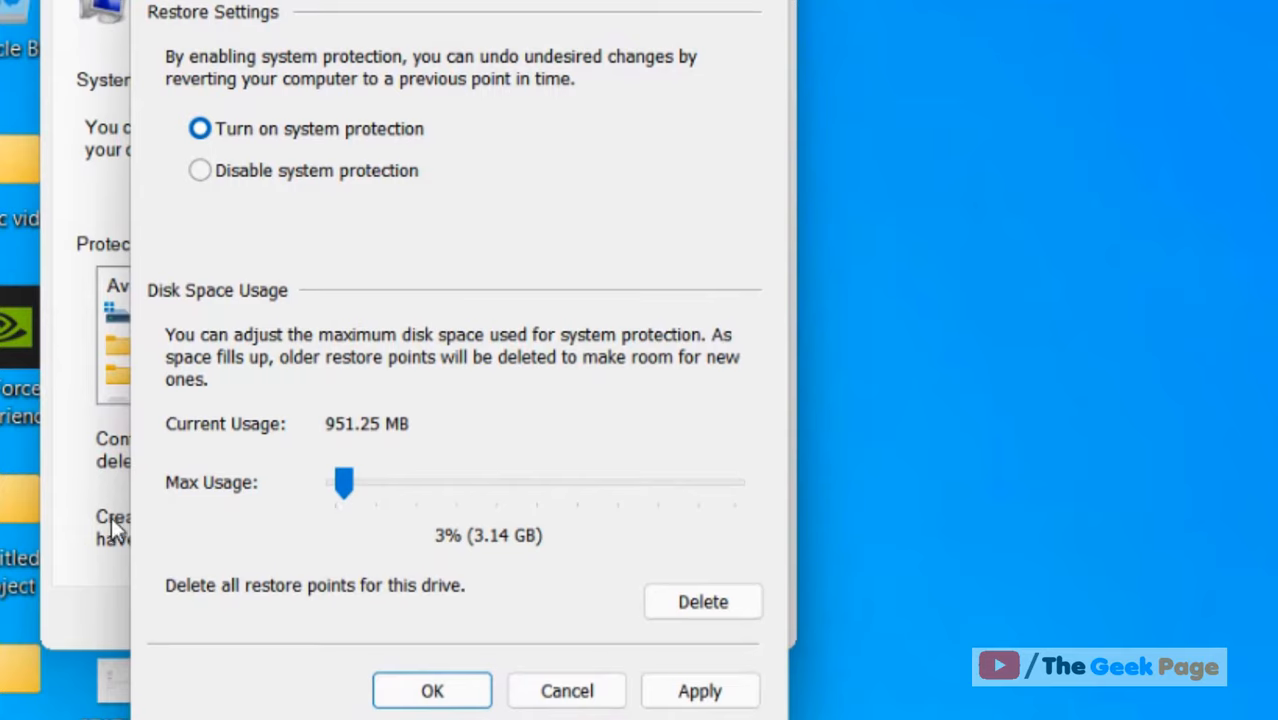
mouse_move(58, 550)
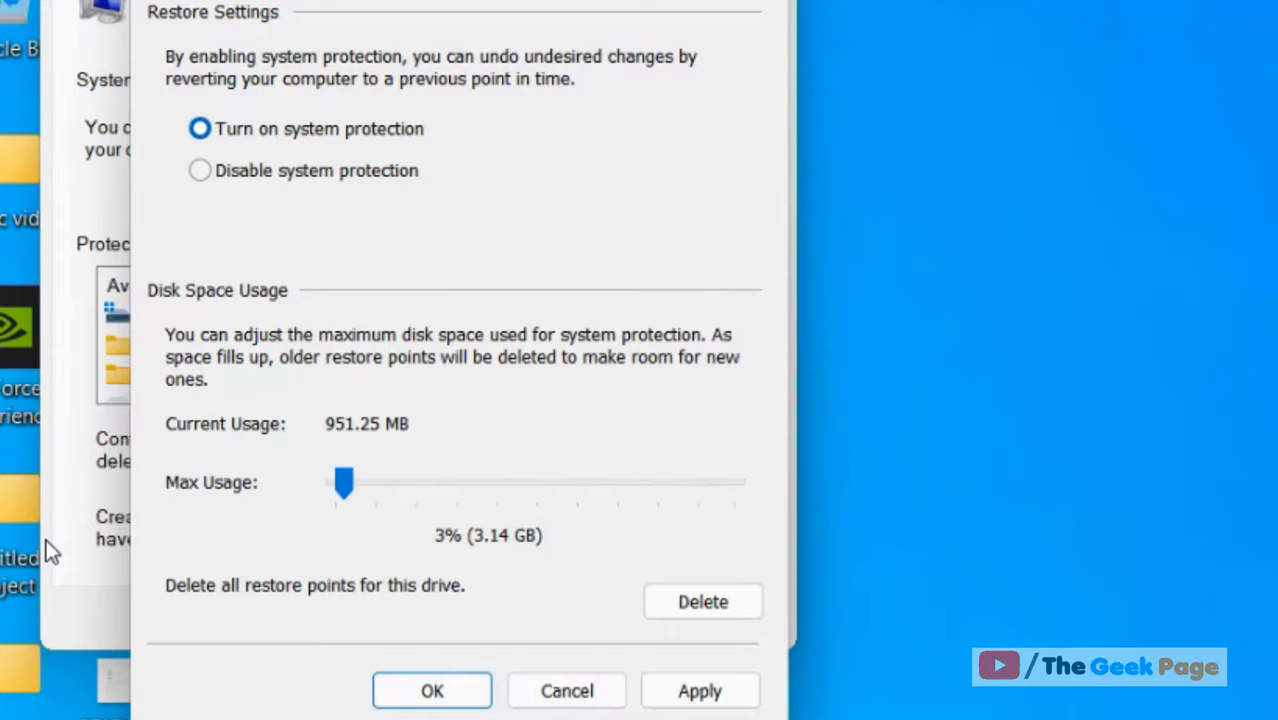
mouse_move(268, 198)
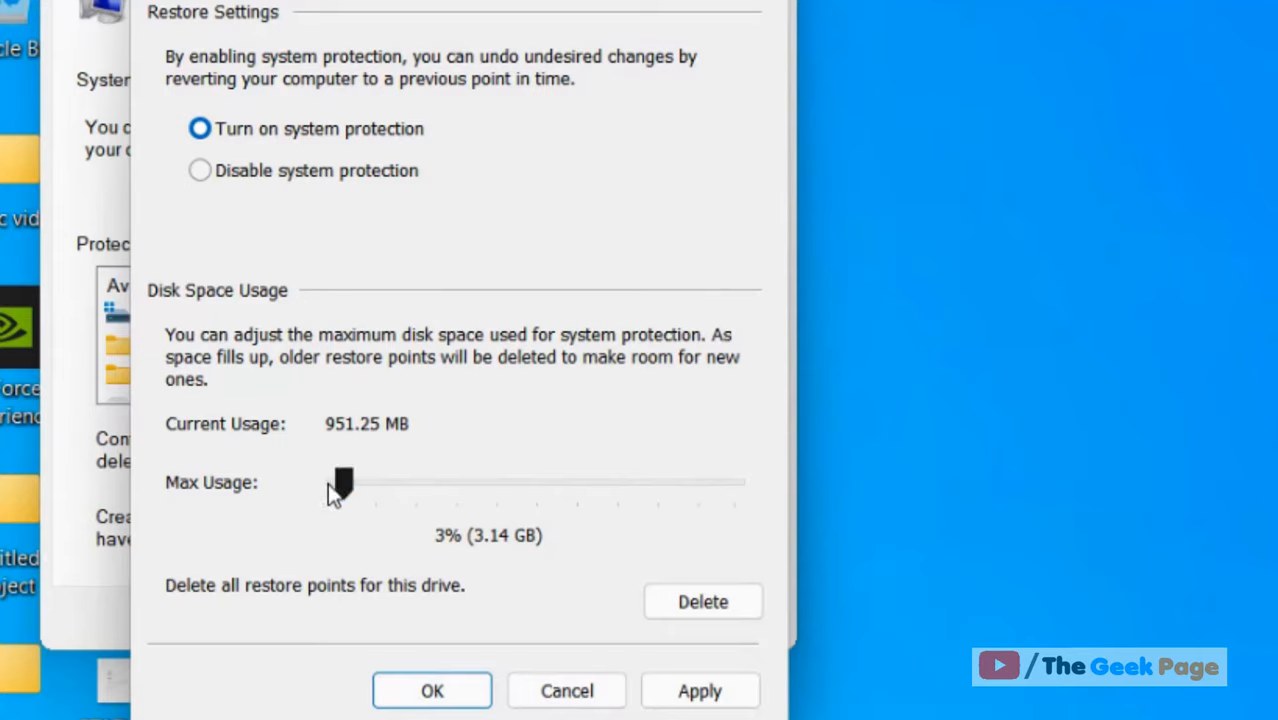
left_click(200, 170)
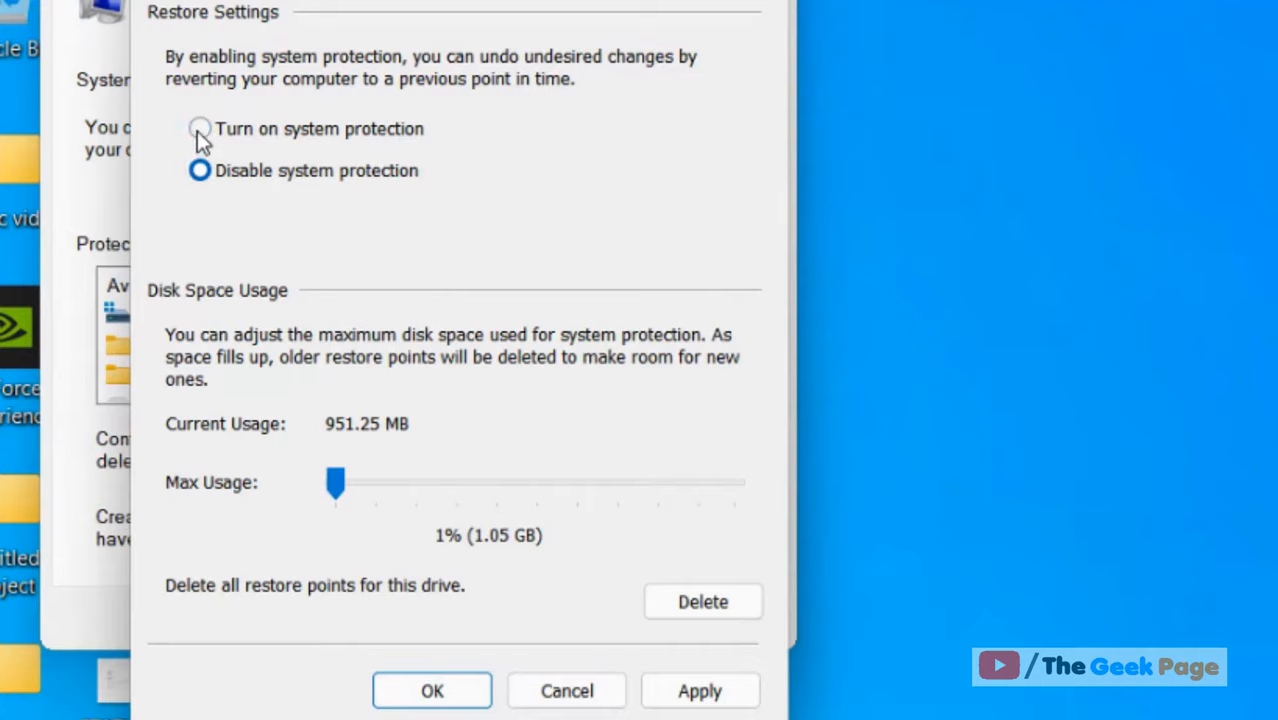
left_click(198, 128)
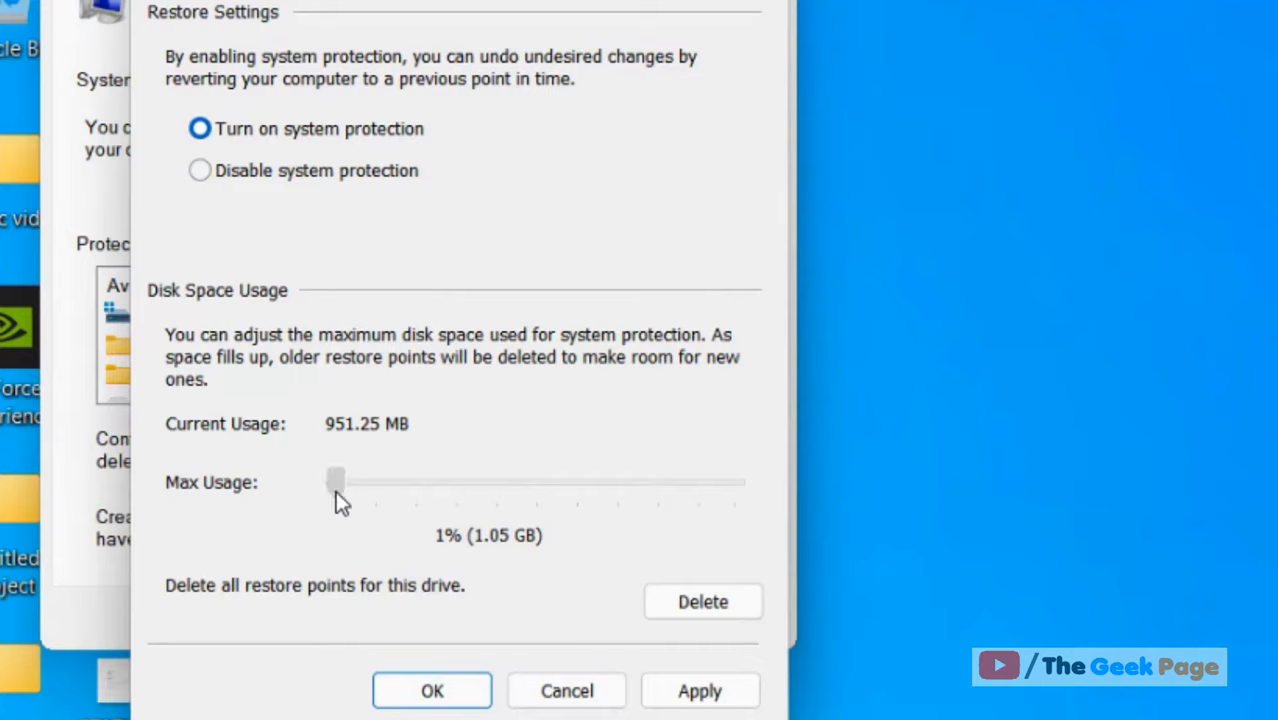
left_click_drag(336, 482, 344, 482)
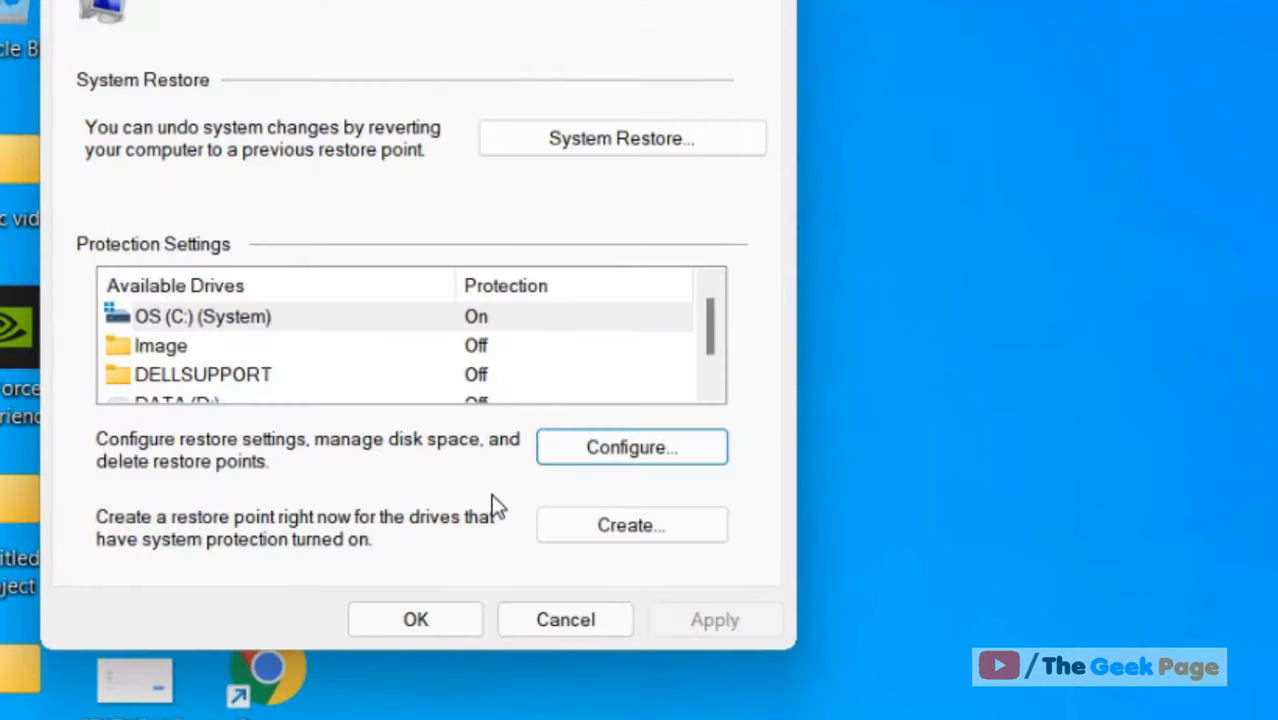
Close System Properties and search for Settings from Start
left_click(564, 620)
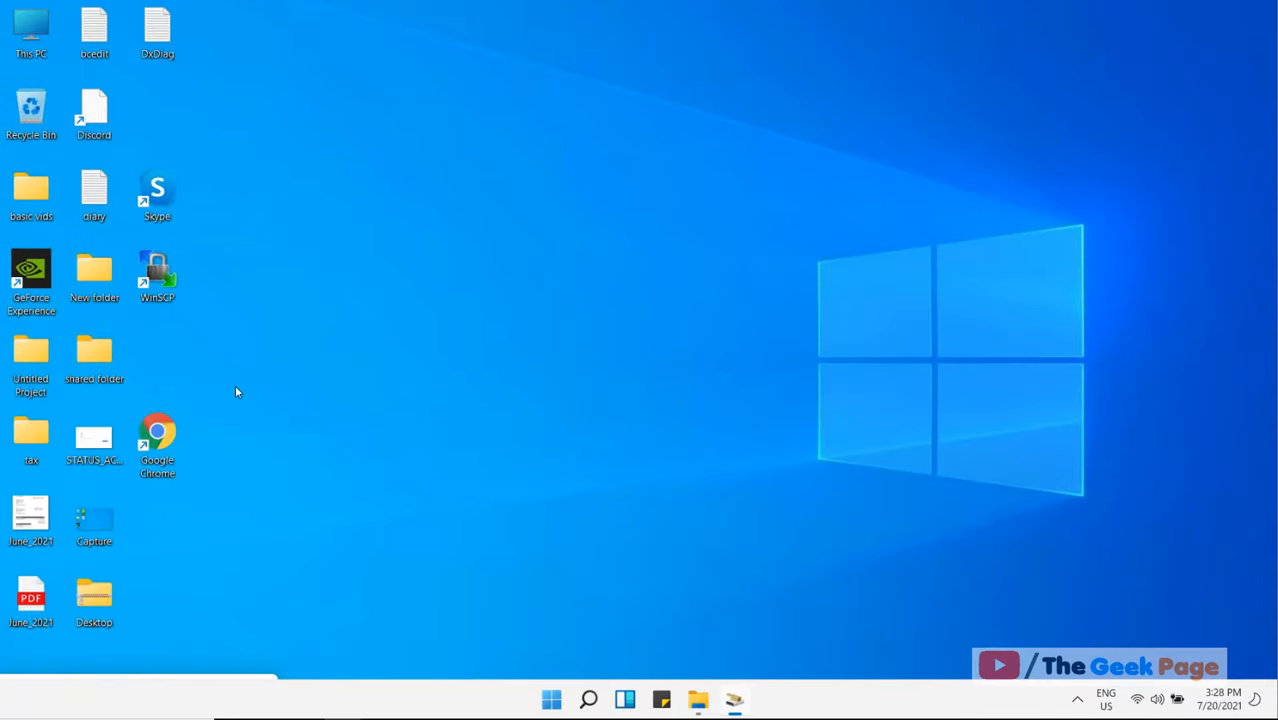
mouse_move(568, 670)
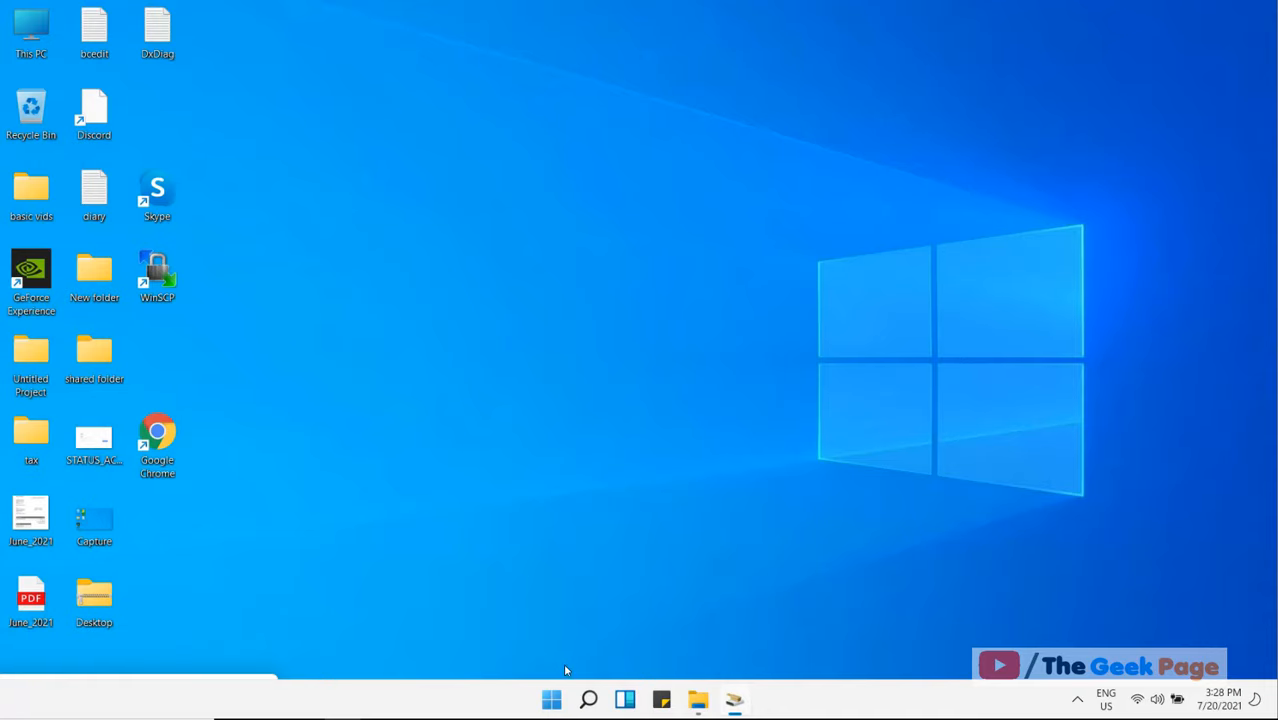
left_click(548, 700)
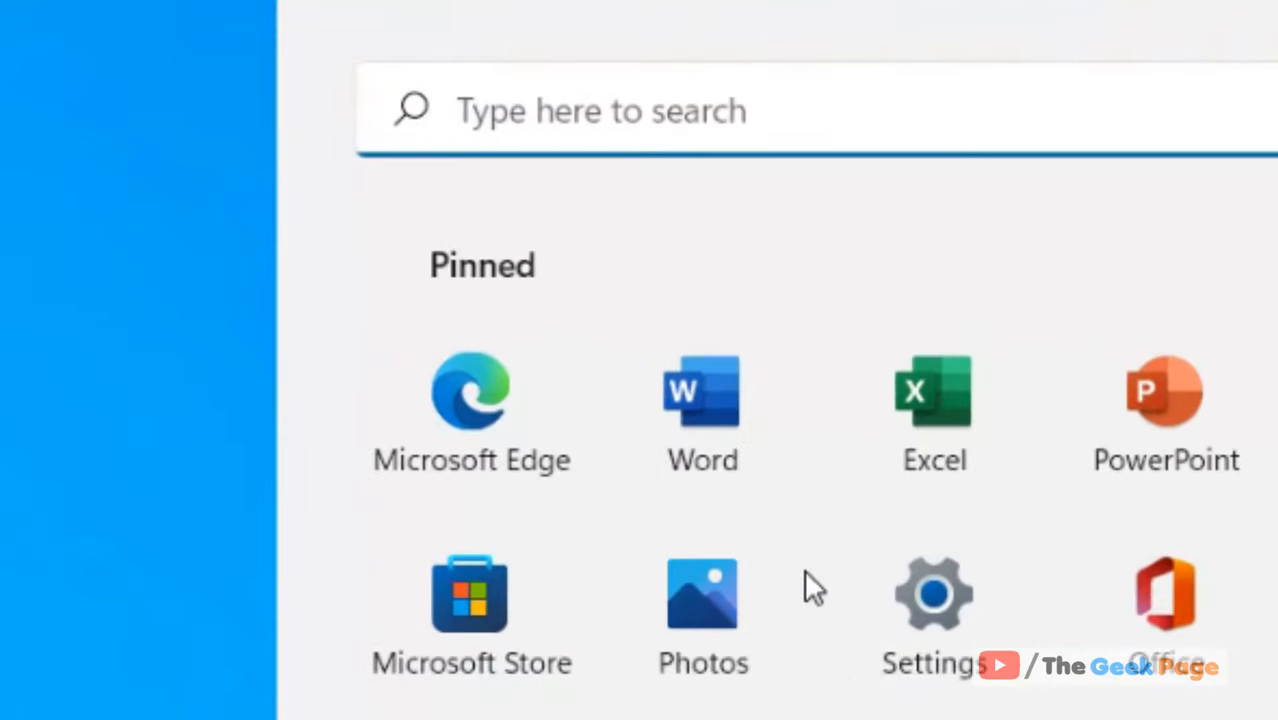
type("settings")
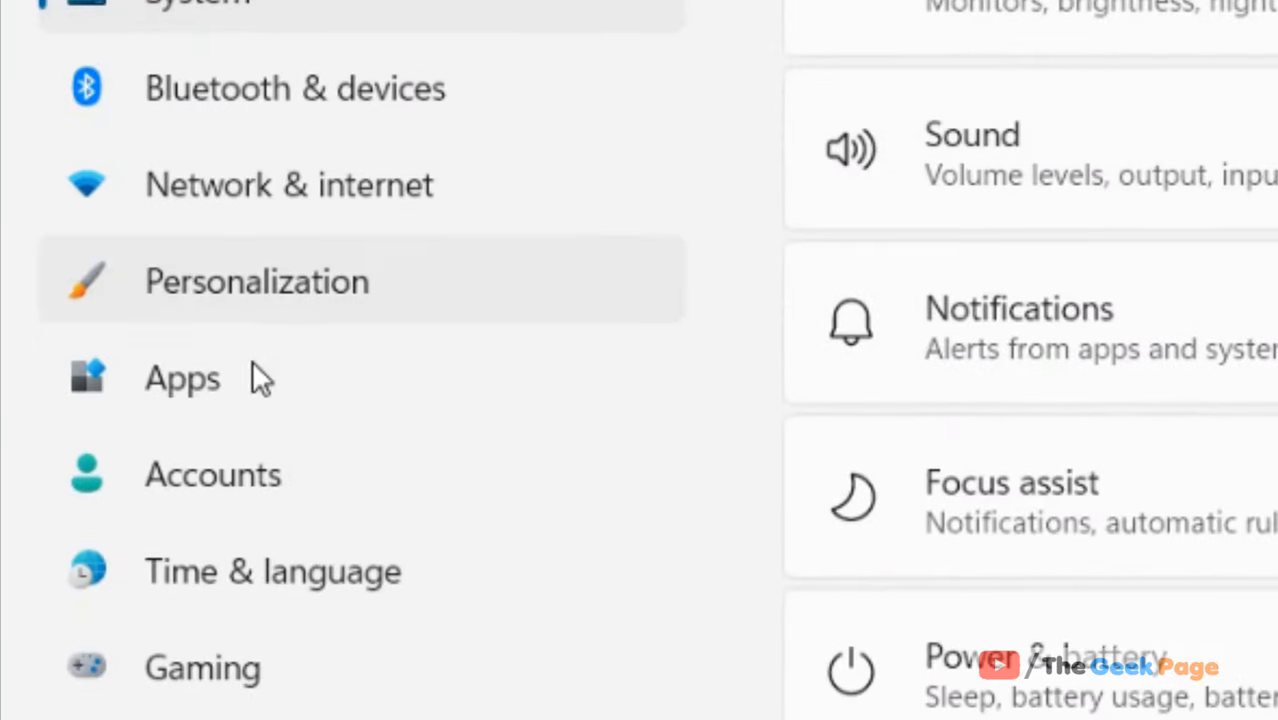
Go to Apps > Apps & features to list installed apps
left_click(184, 380)
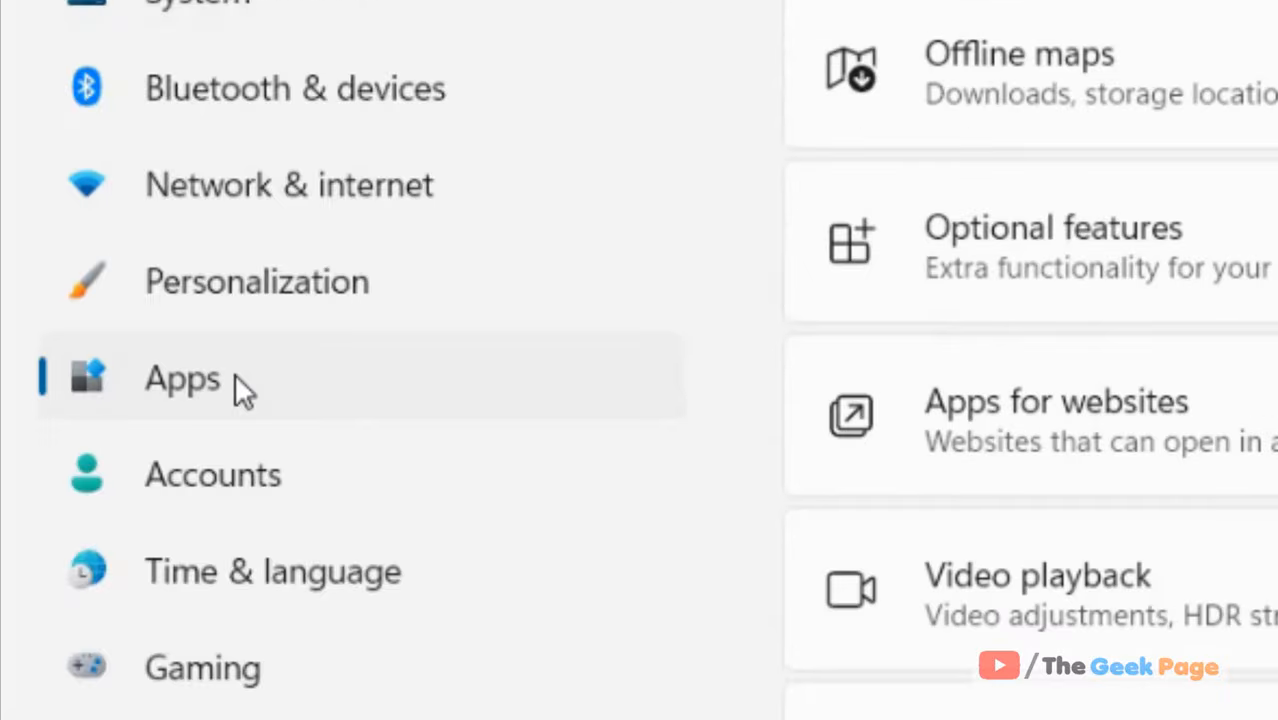
left_click(182, 380)
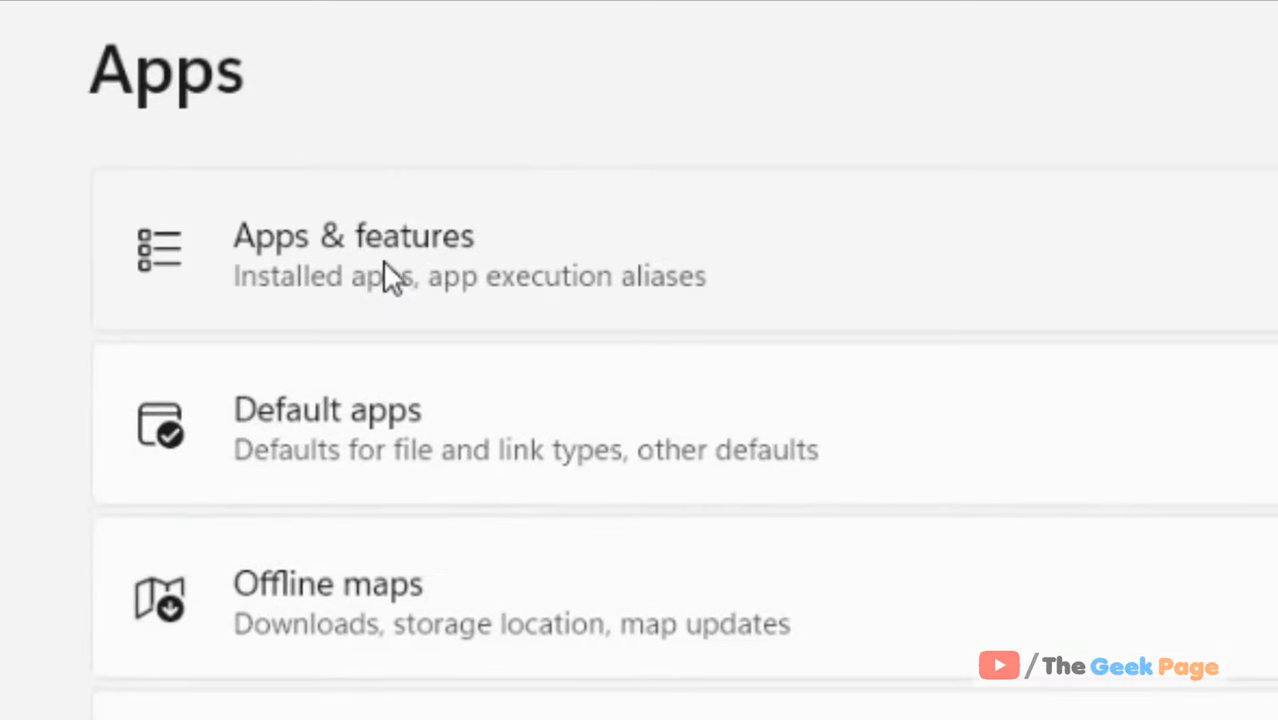
left_click(352, 250)
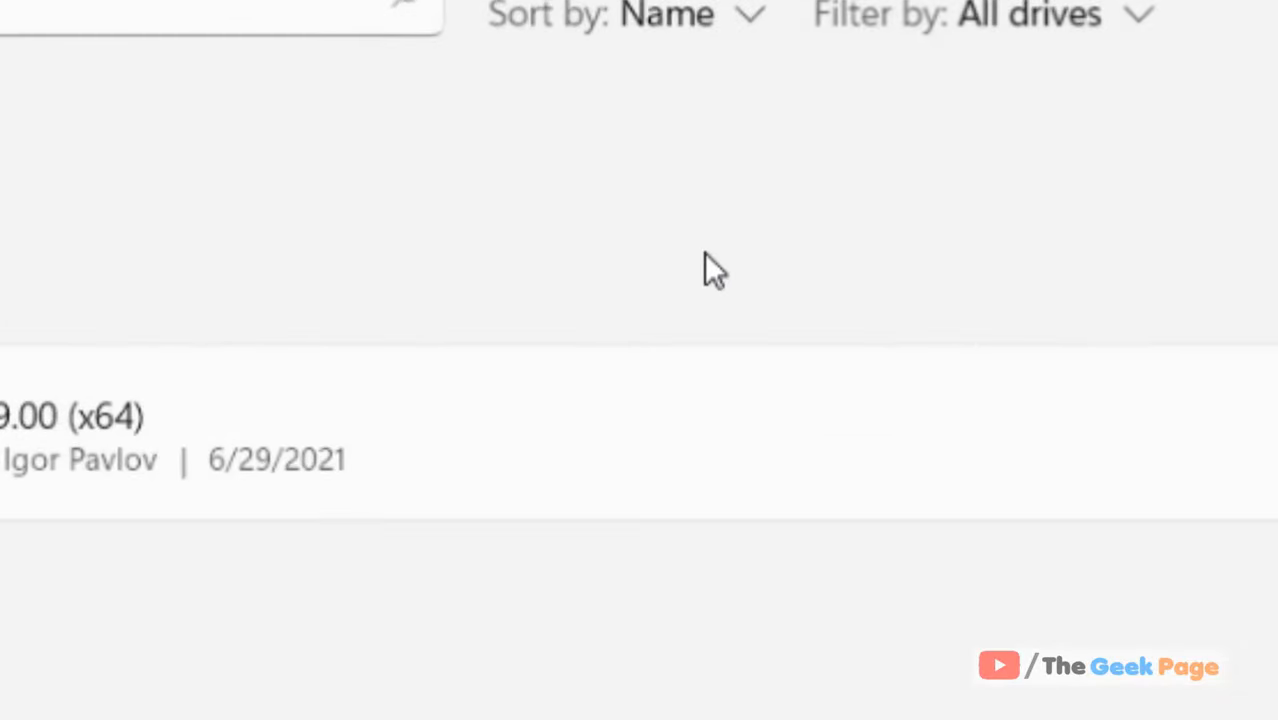
Sort the 117 installed apps by Size, showing Age of Empires II largest at 13.9 GB
left_click(656, 16)
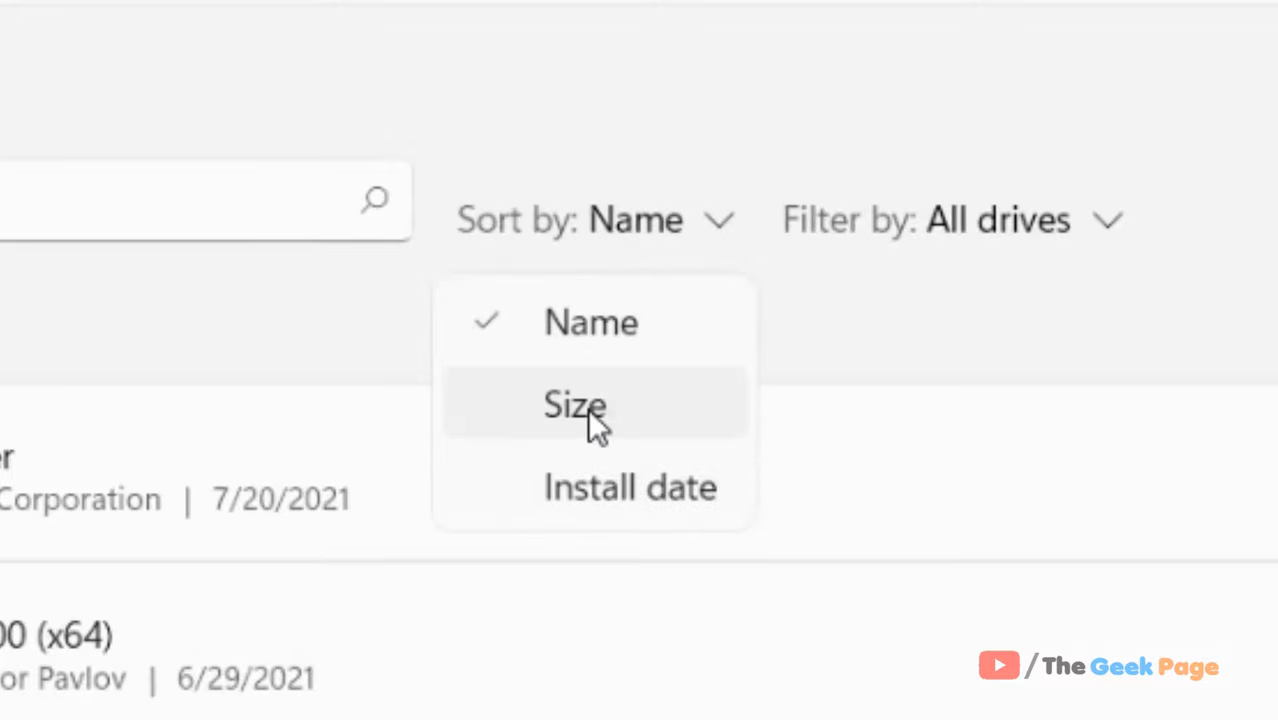
left_click(572, 406)
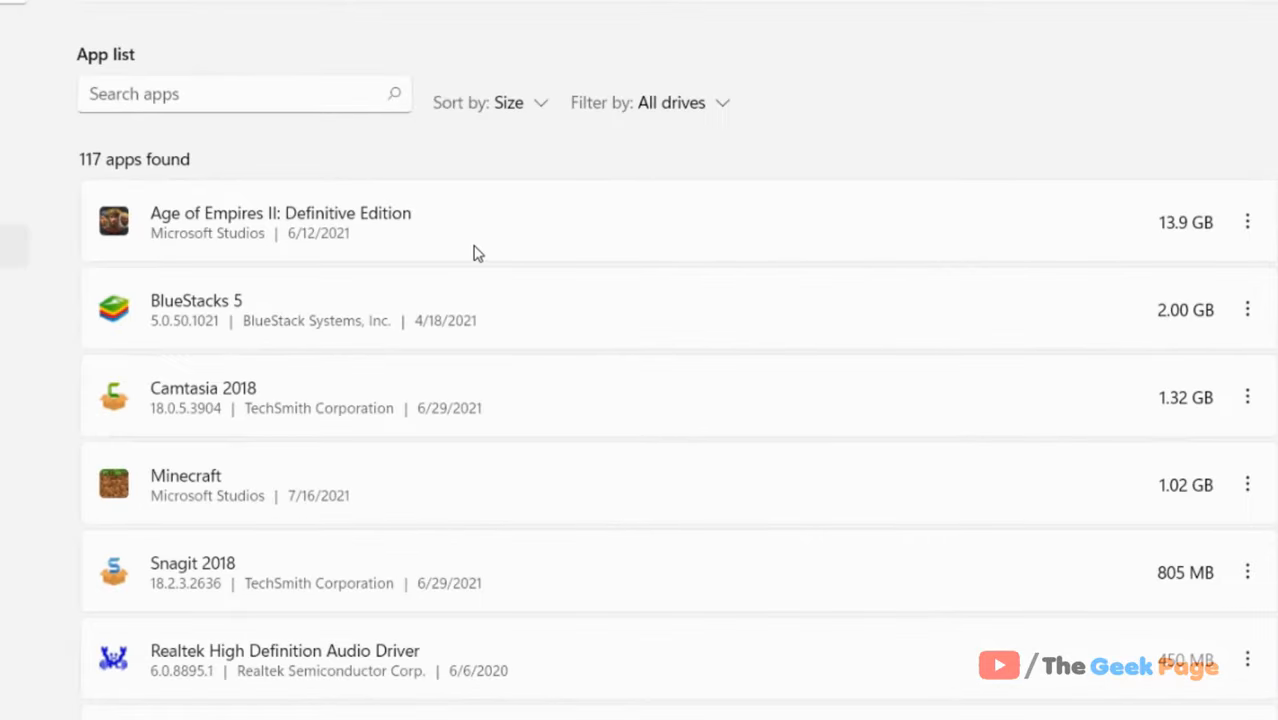
mouse_move(734, 358)
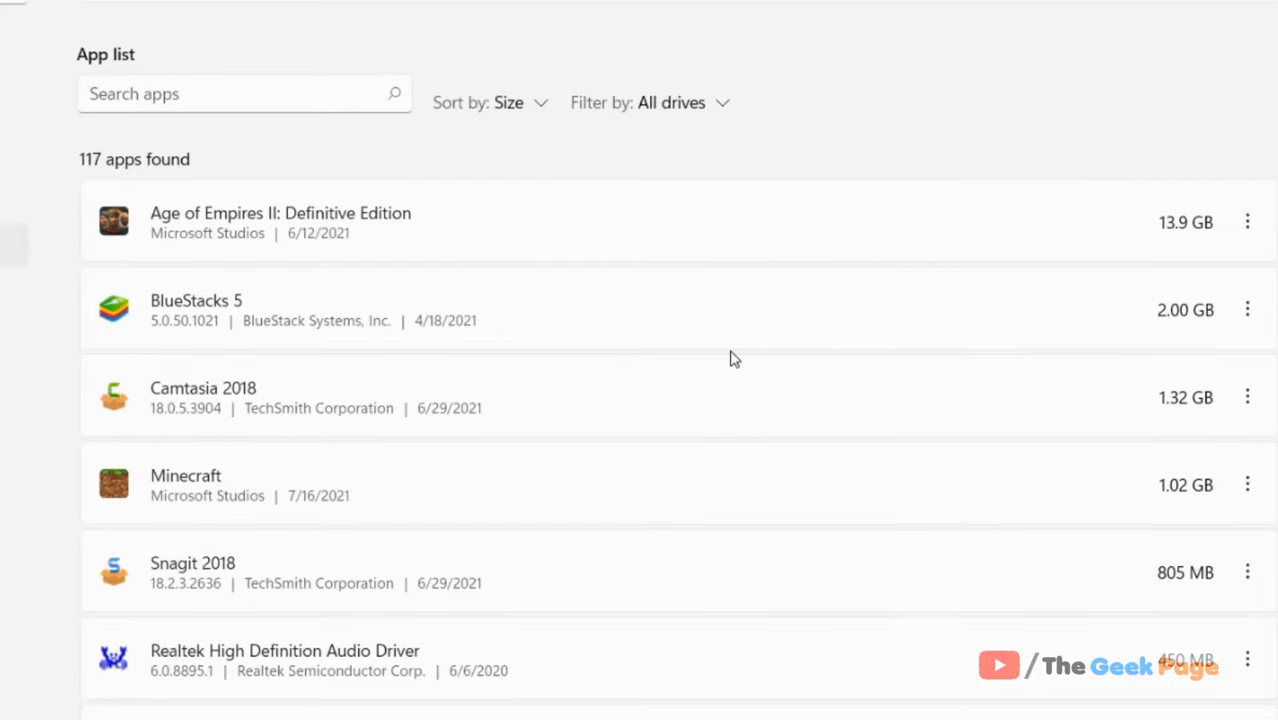
mouse_move(404, 442)
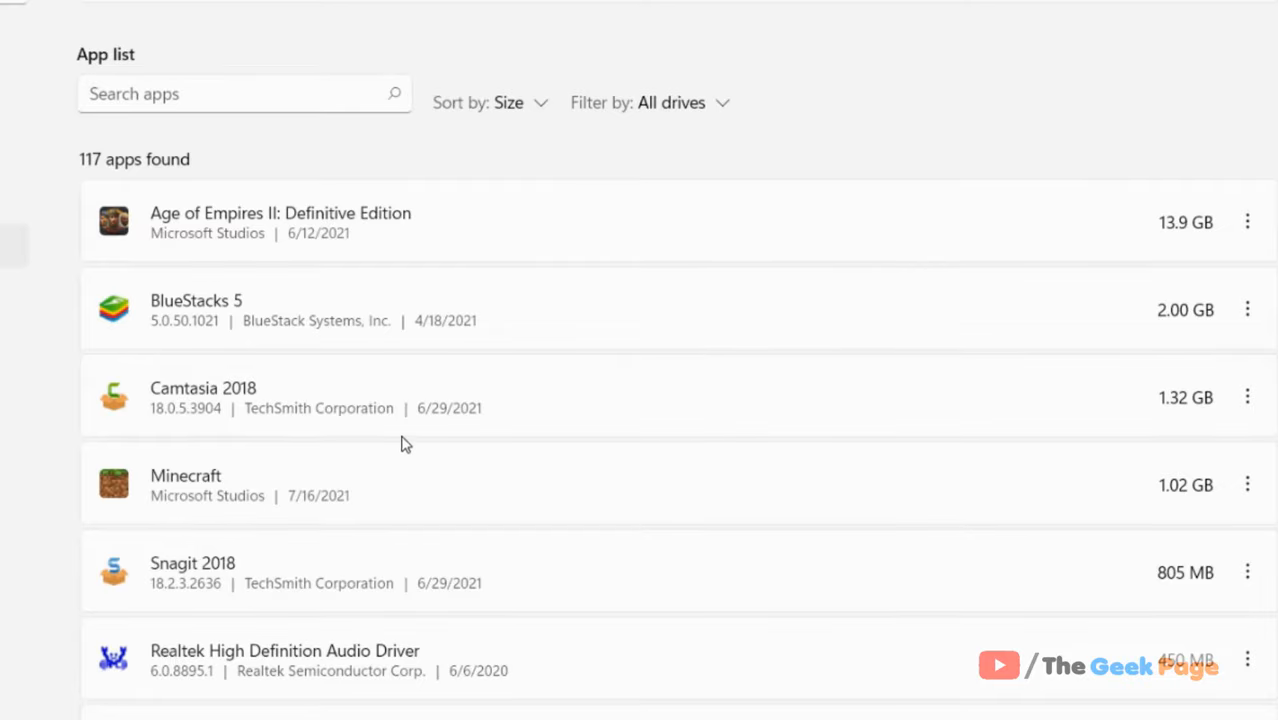
scroll("down", 3)
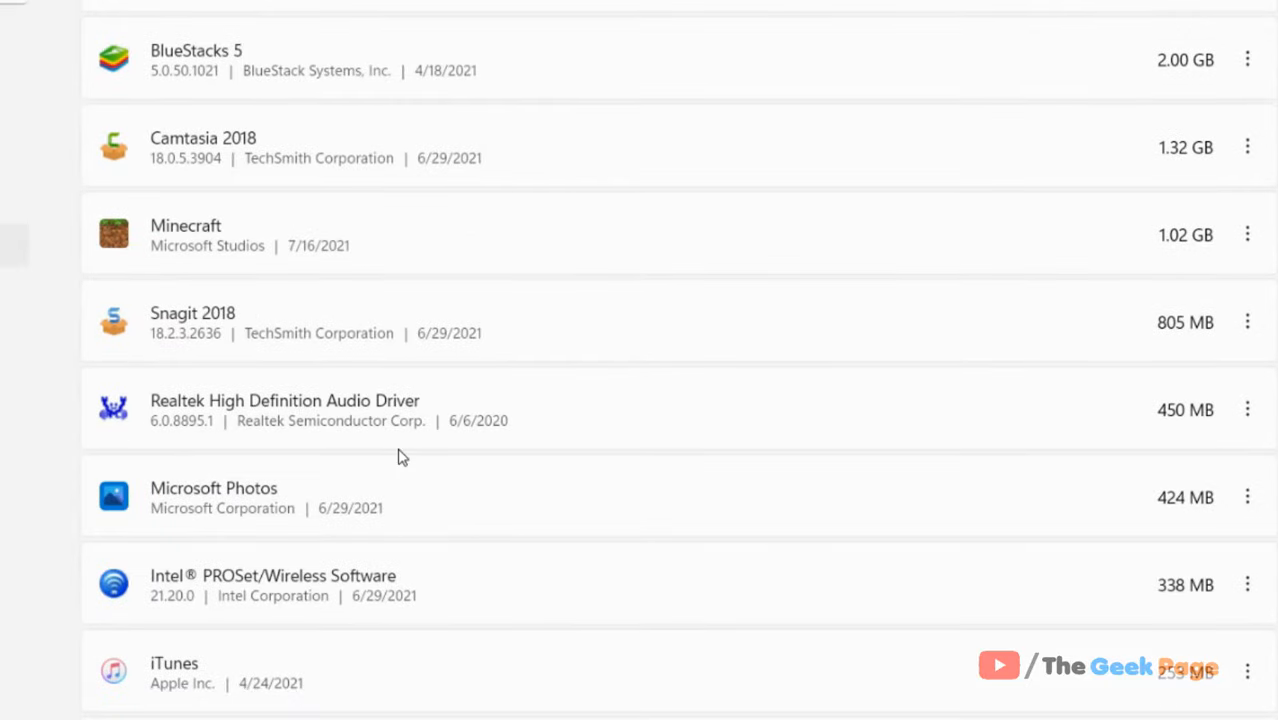
scroll("down", 3)
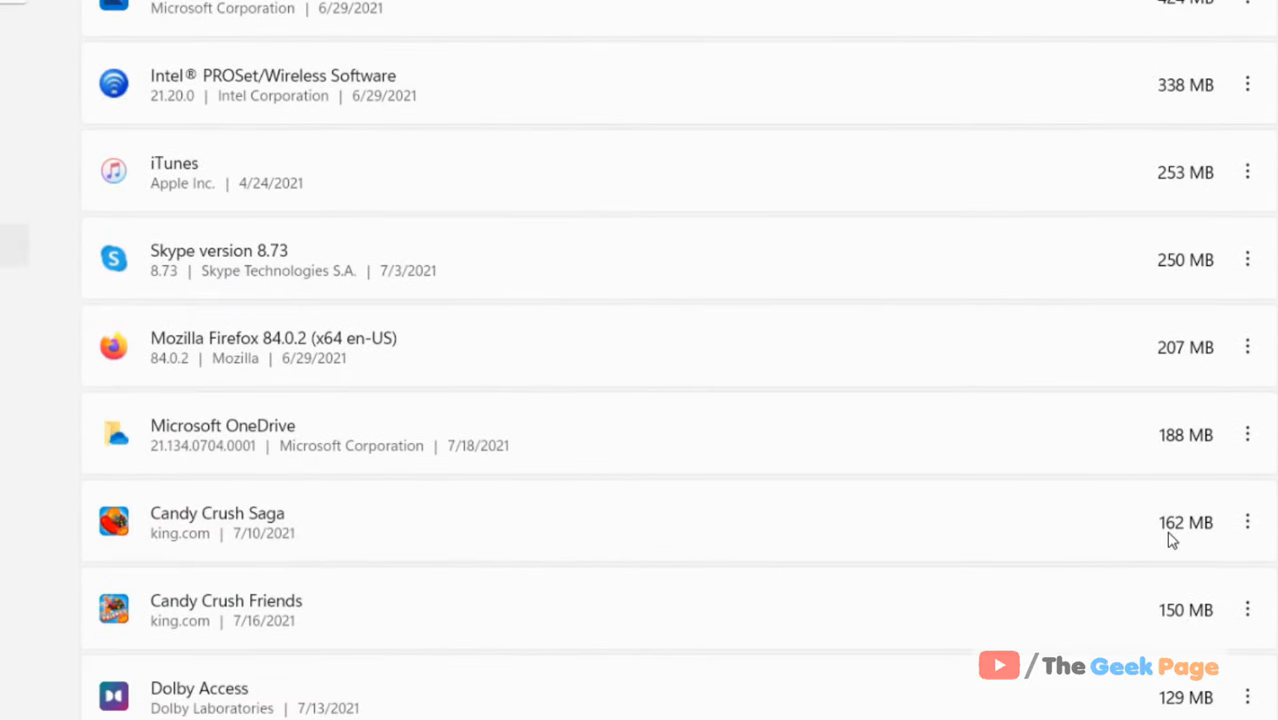
left_click(1248, 522)
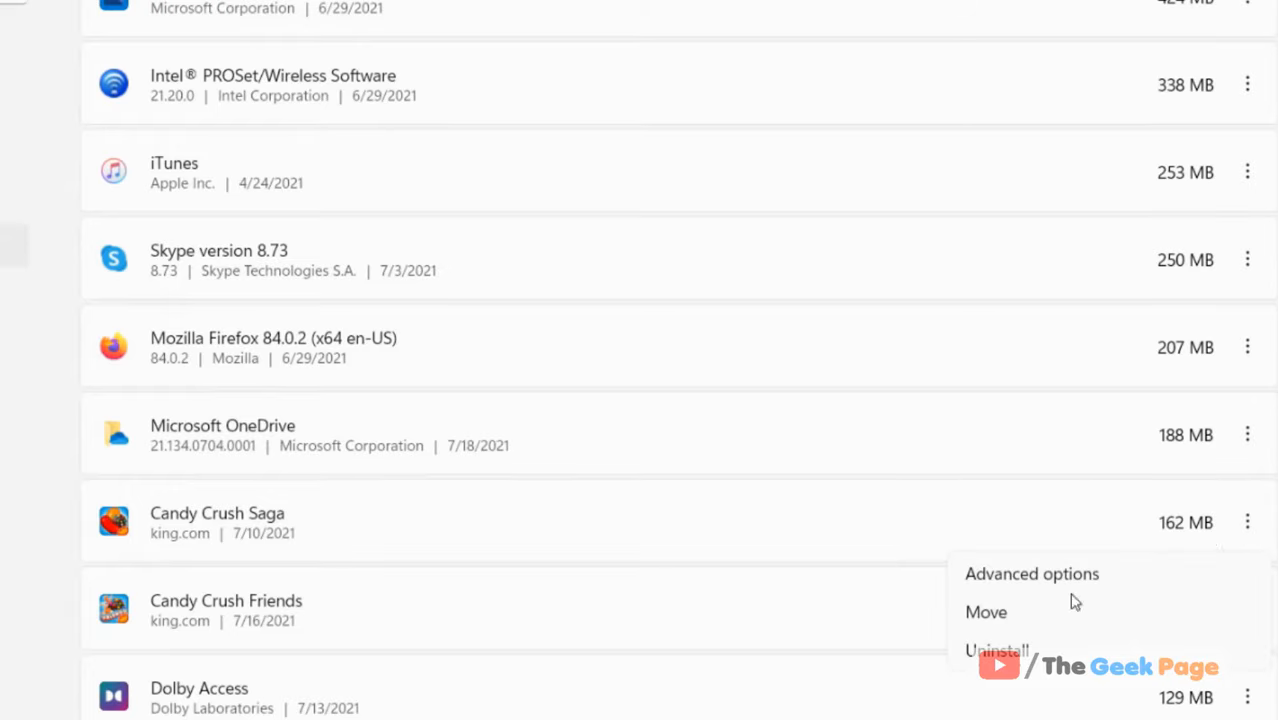
left_click(1000, 650)
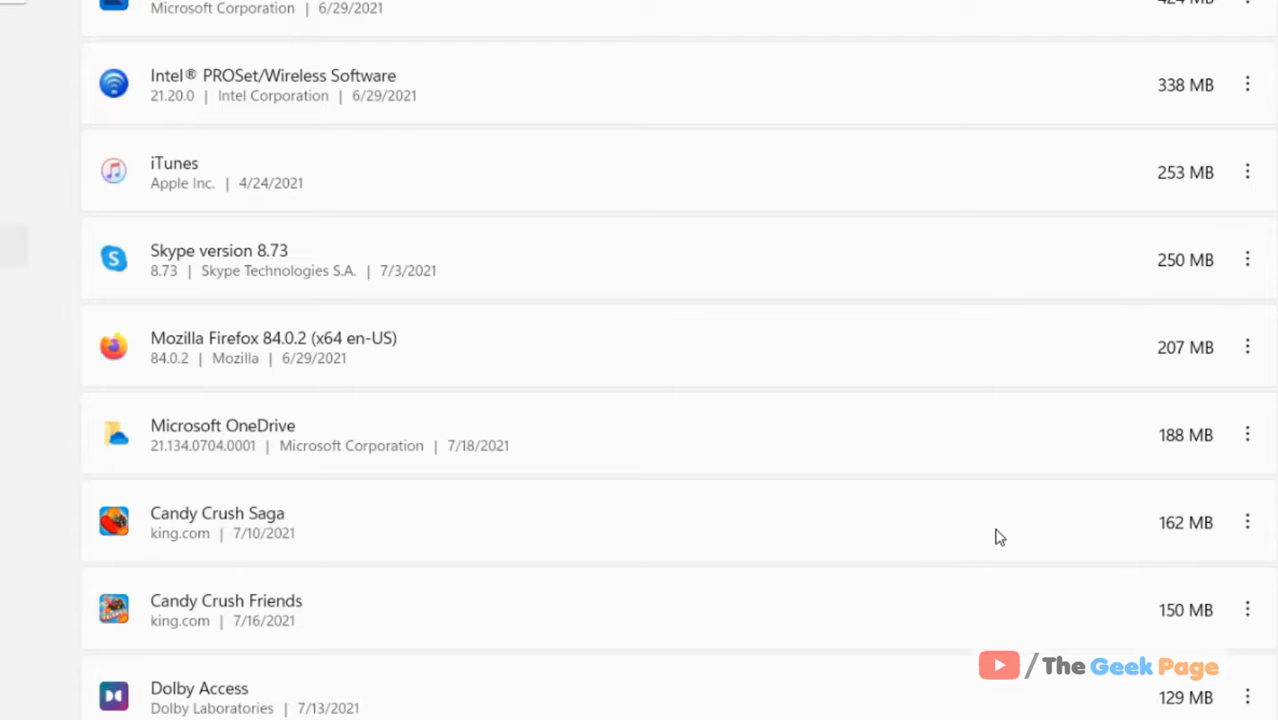
mouse_move(592, 514)
type("cmd")
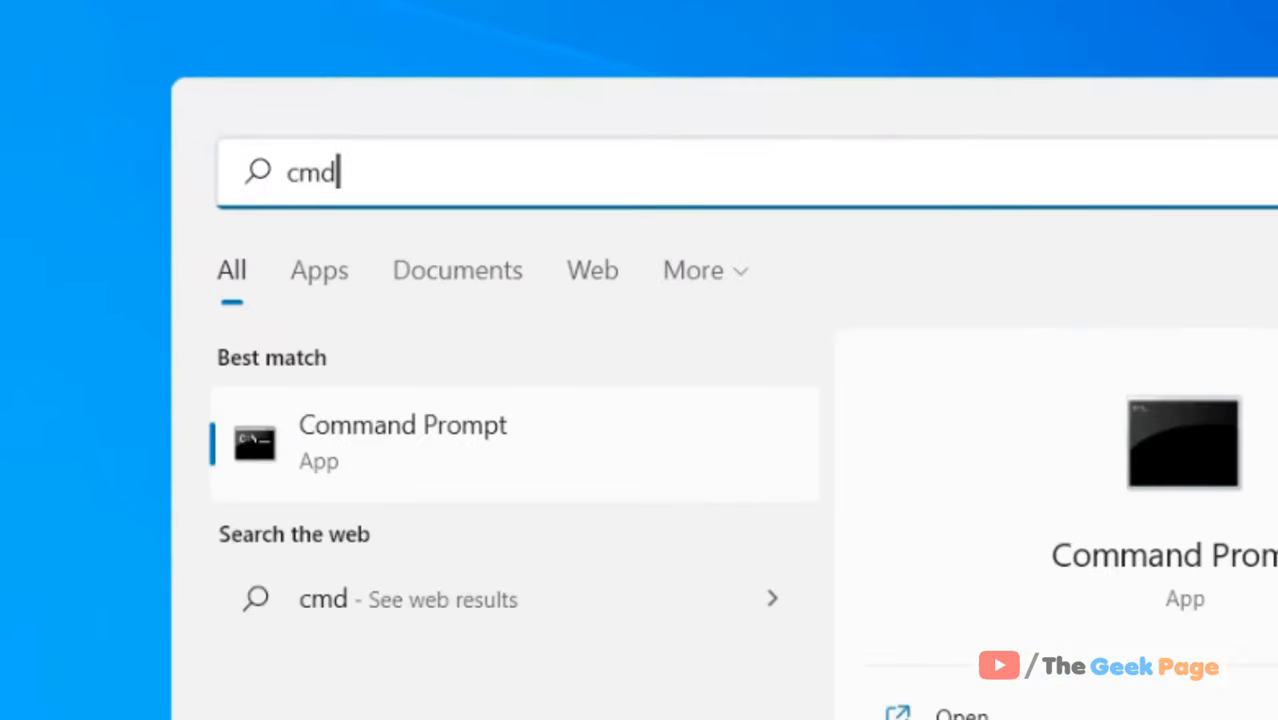
Launch Command Prompt from the search results with Run as administrator
right_click(402, 444)
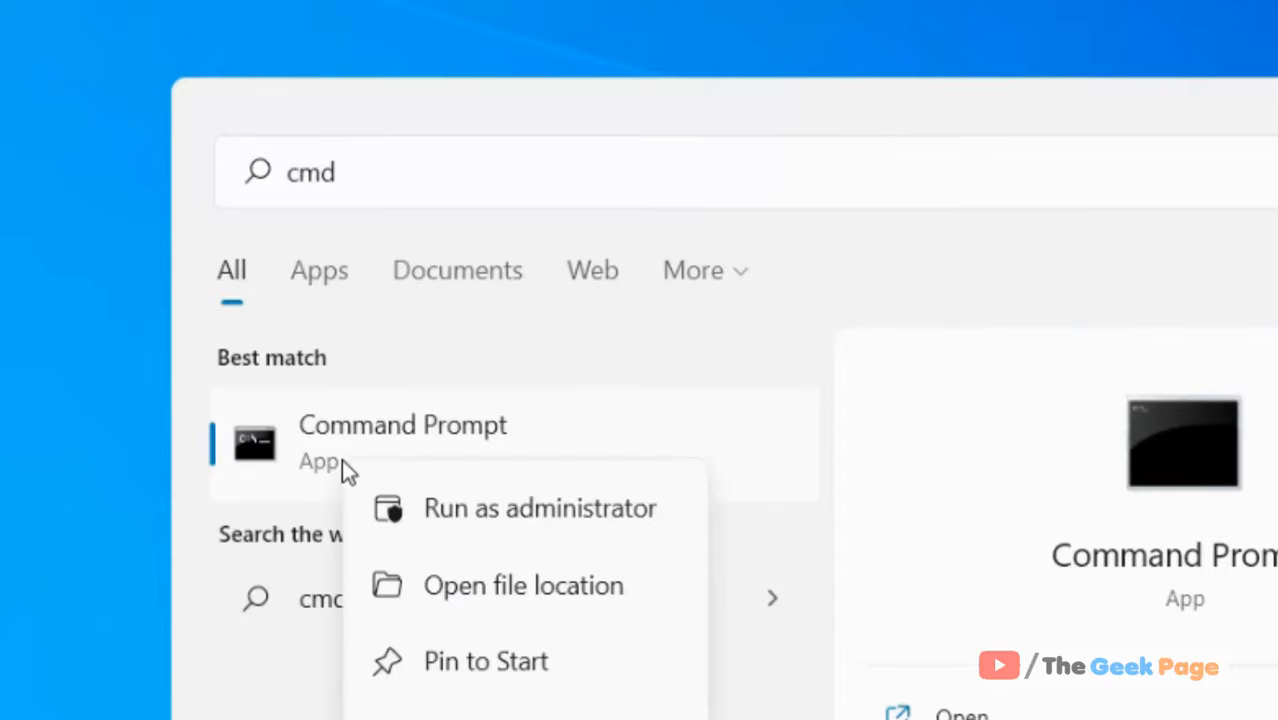
left_click(540, 510)
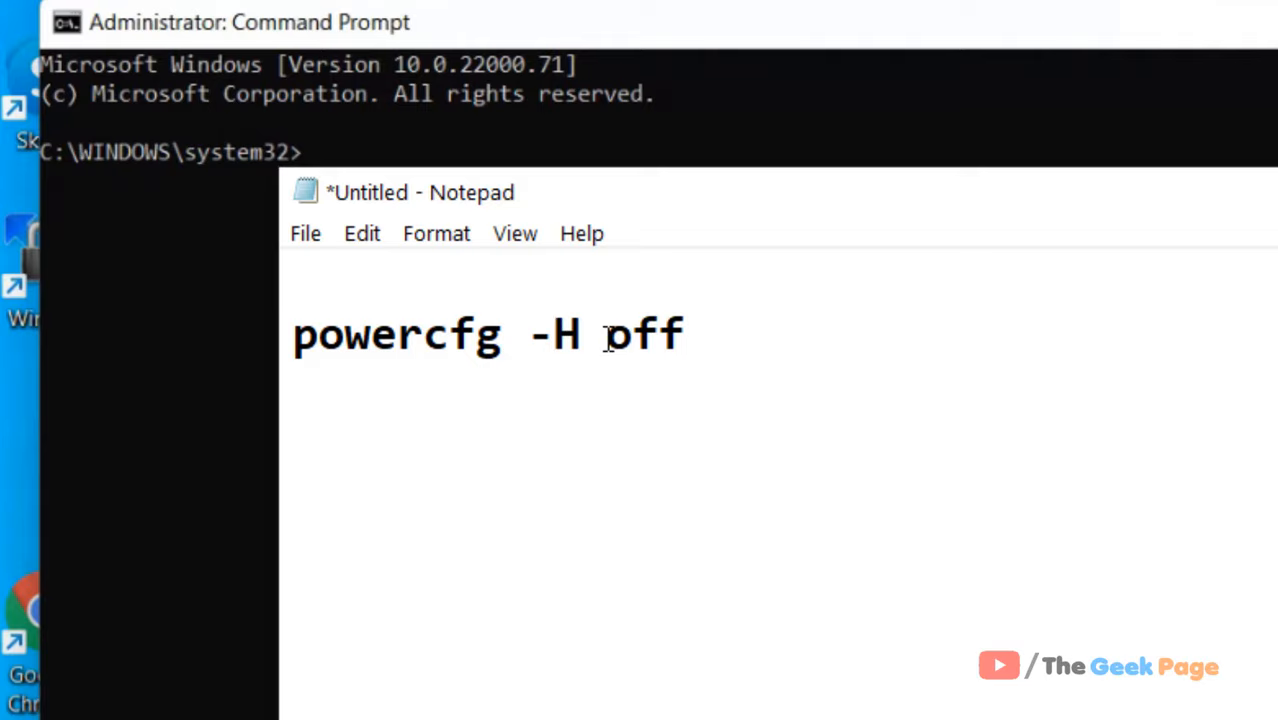
Copy 'powercfg -H off' from the Notepad note and paste it at the admin prompt
left_click_drag(500, 334, 686, 334)
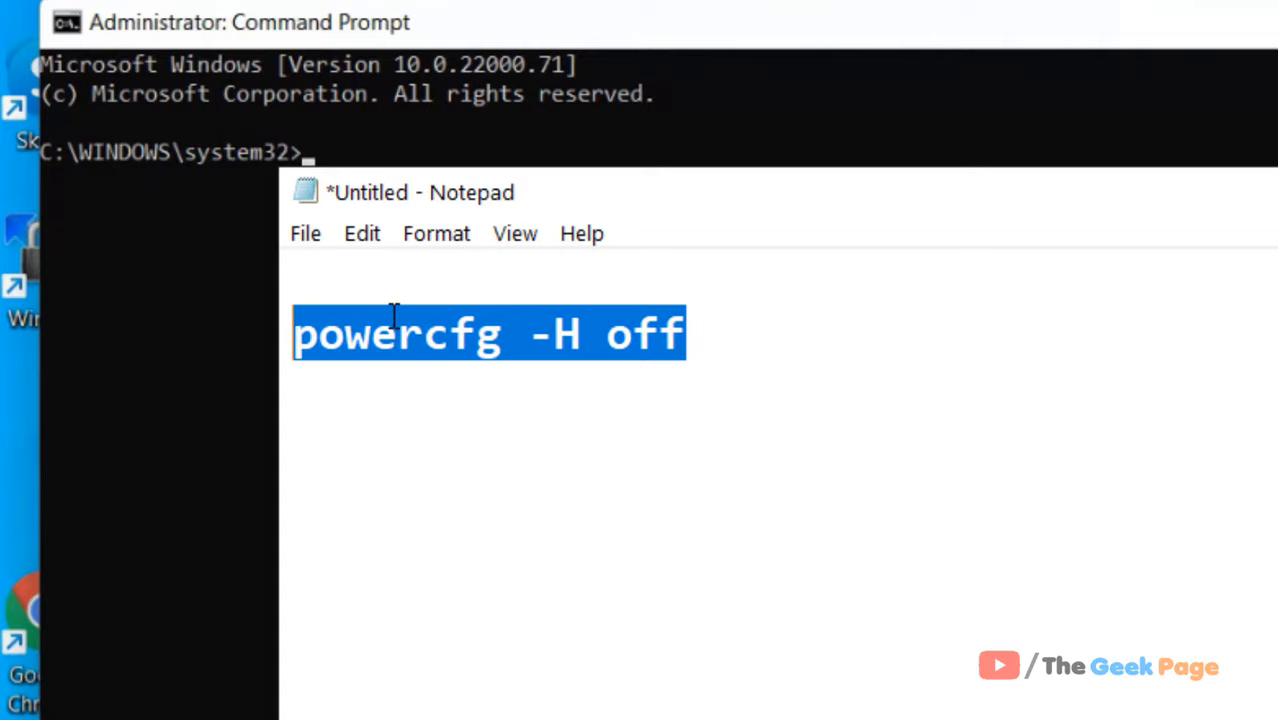
right_click(460, 334)
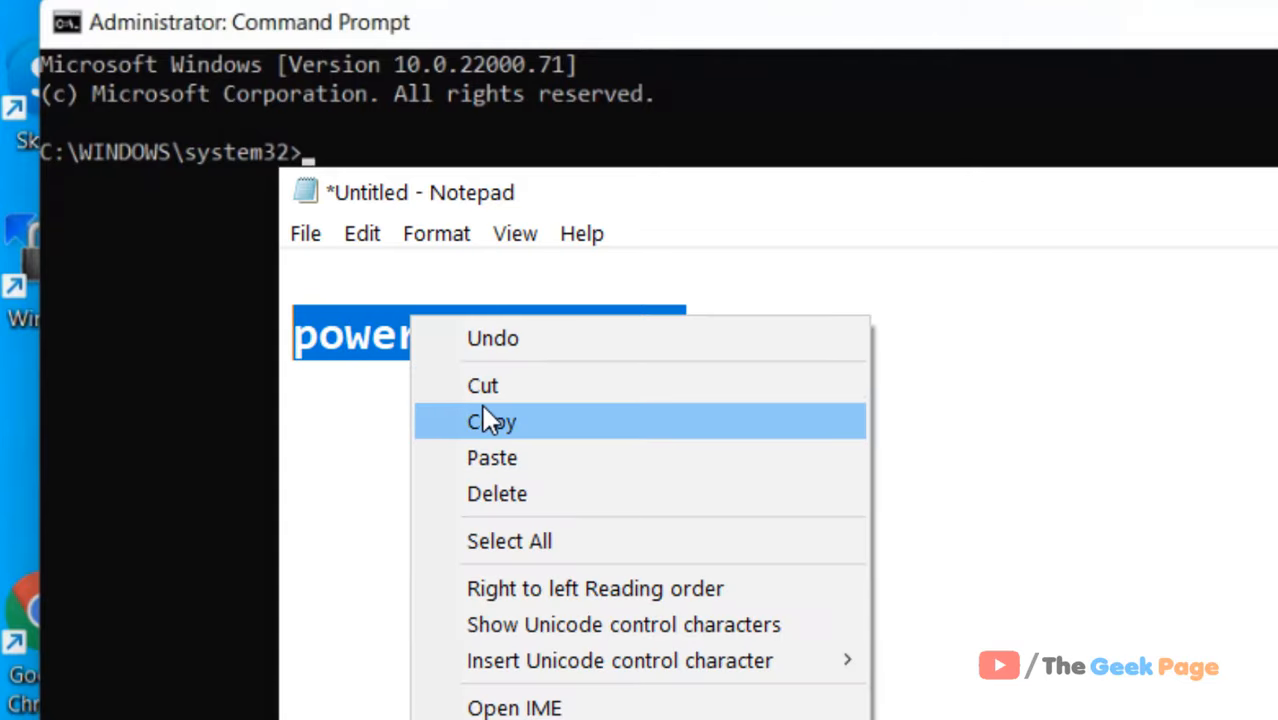
left_click(492, 420)
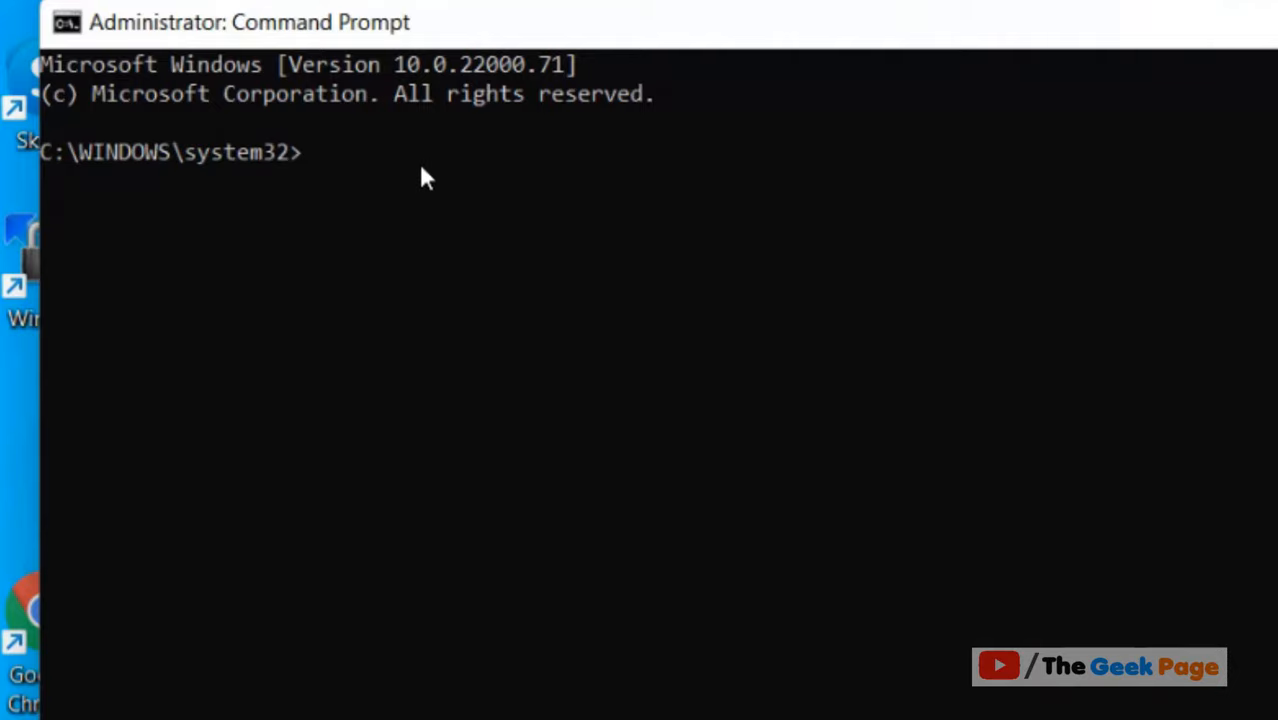
type("powercfg -H off")
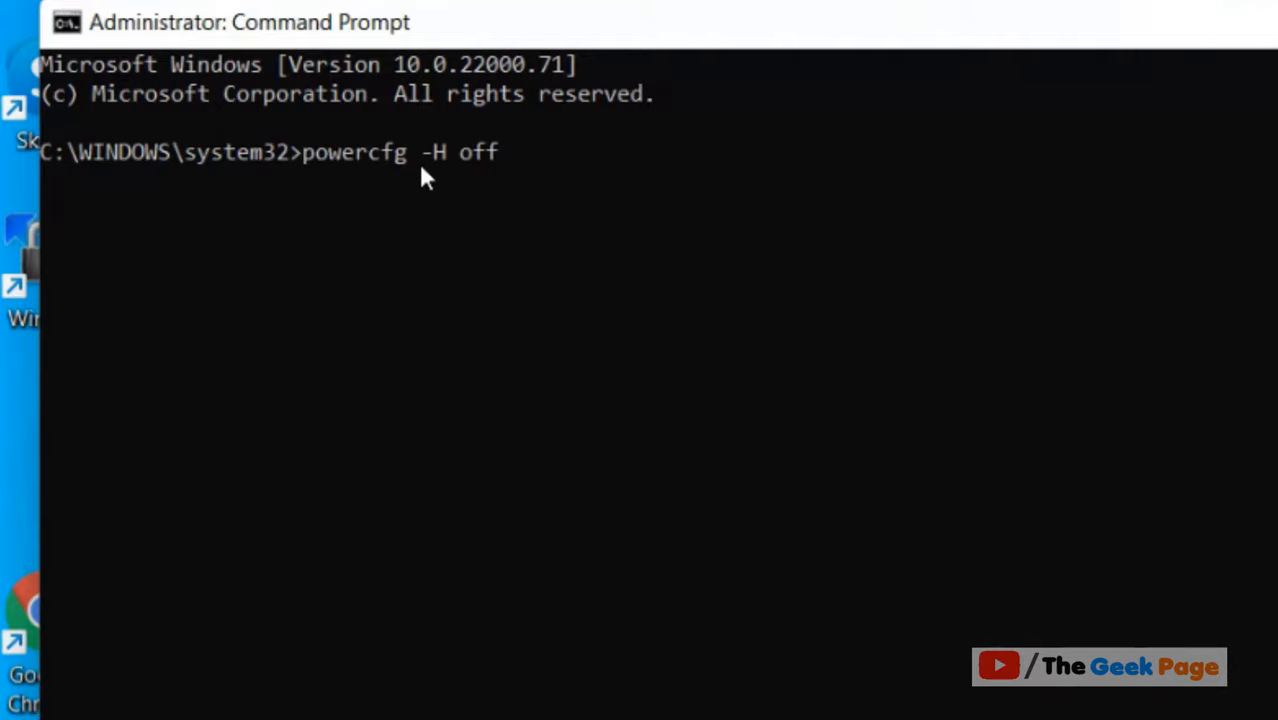